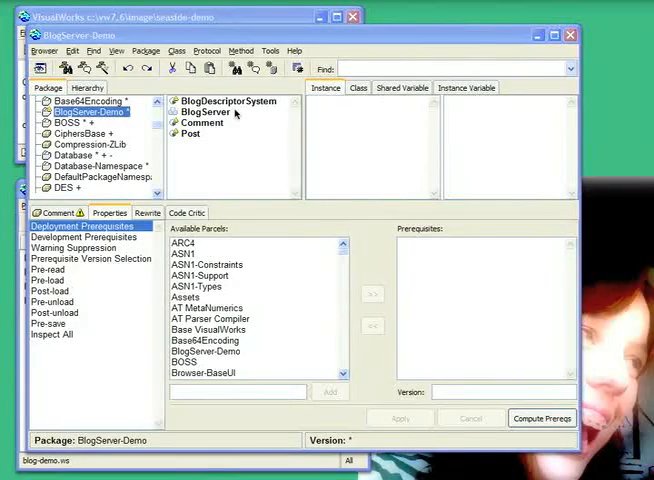
# Review the Comment, Post and BlogDescriptorSystem class definitions in turn.
pyautogui.click(194, 122)
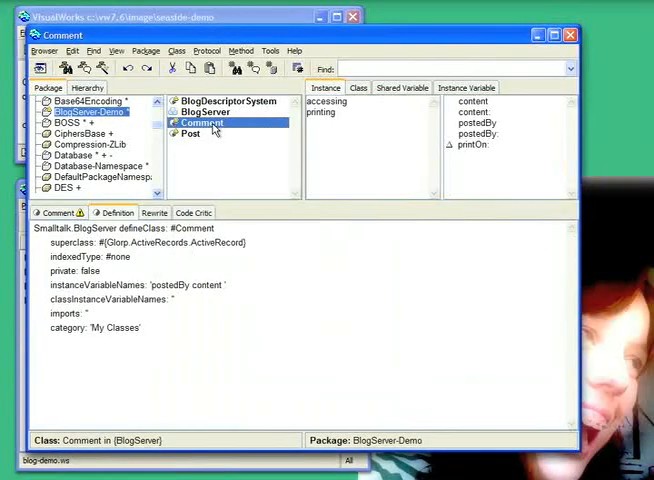
pyautogui.click(186, 132)
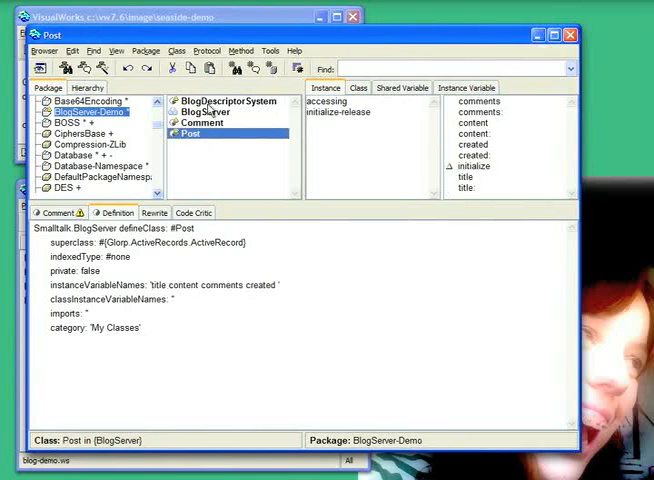
pyautogui.click(220, 100)
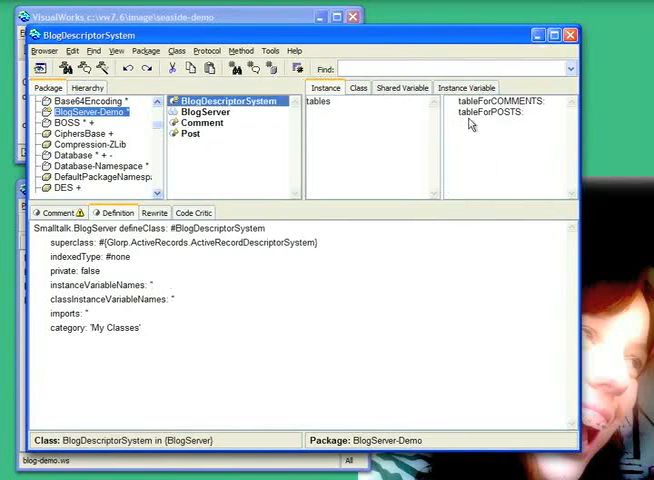
pyautogui.moveTo(492, 128)
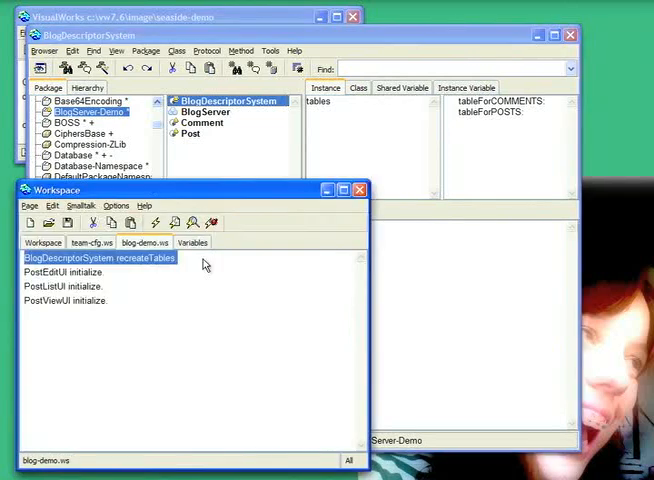
pyautogui.moveTo(224, 296)
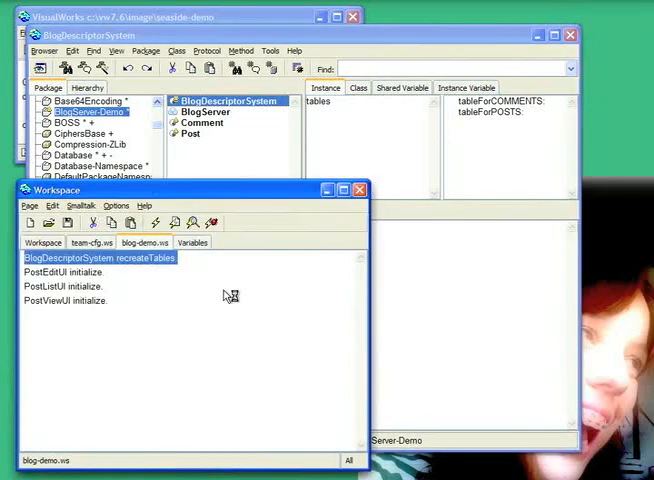
pyautogui.moveTo(224, 296)
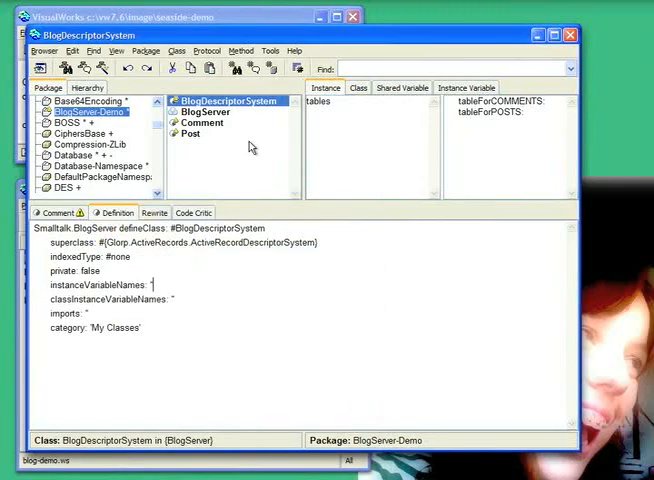
# Create class PostListUI with superclass Scaffolding.GenericListUI.
pyautogui.click(176, 52)
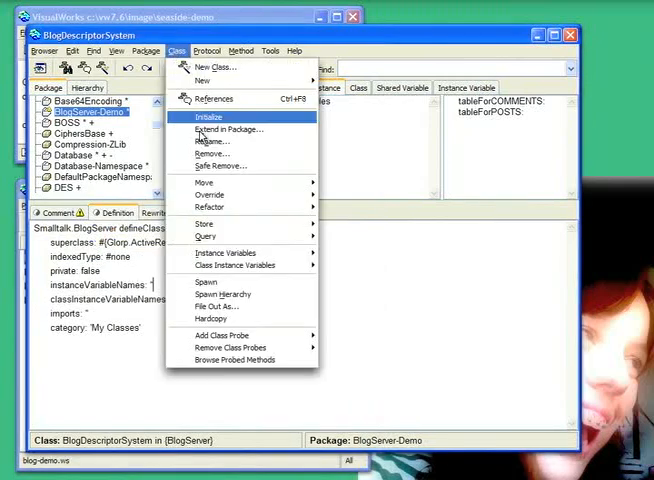
pyautogui.moveTo(228, 68)
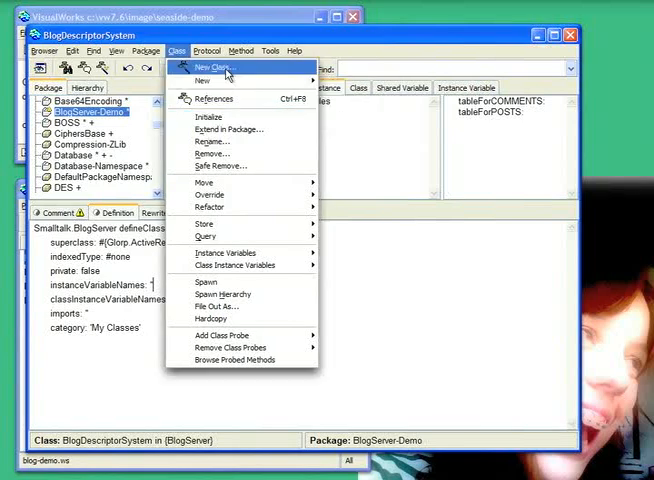
pyautogui.click(212, 68)
pyautogui.write('Scaffolding.')
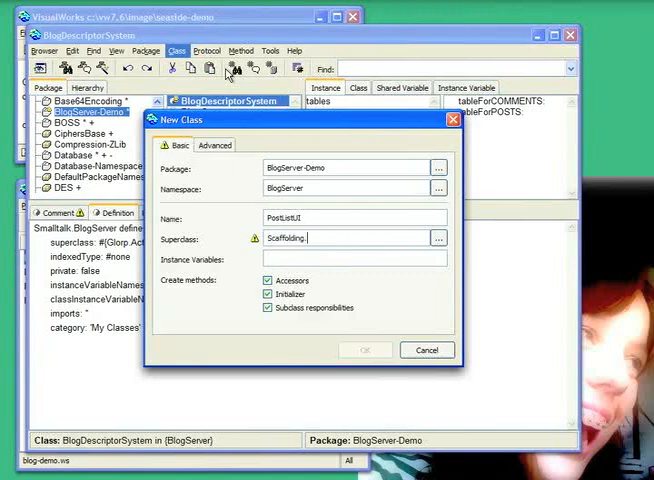
pyautogui.write('GenericListUI')
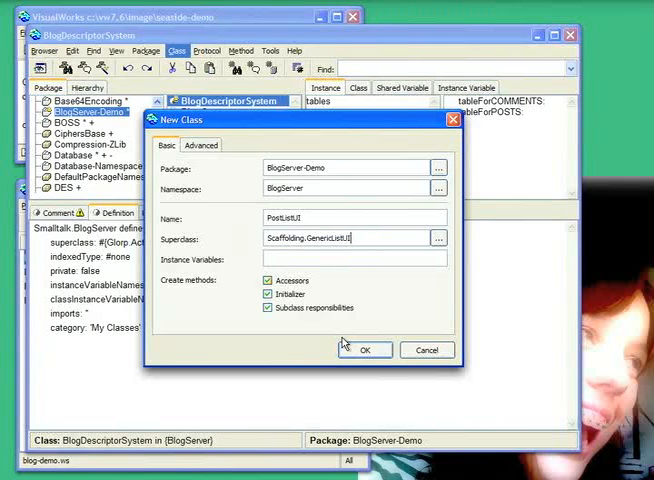
pyautogui.click(364, 350)
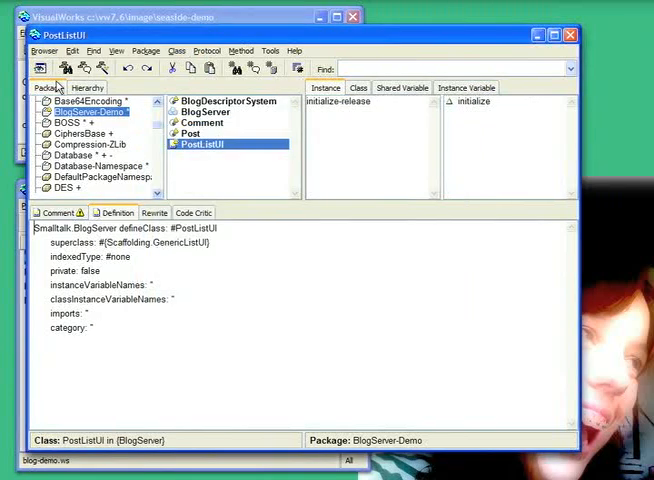
# Create a new PostViewUI class in the BlogServer namespace.
pyautogui.click(176, 52)
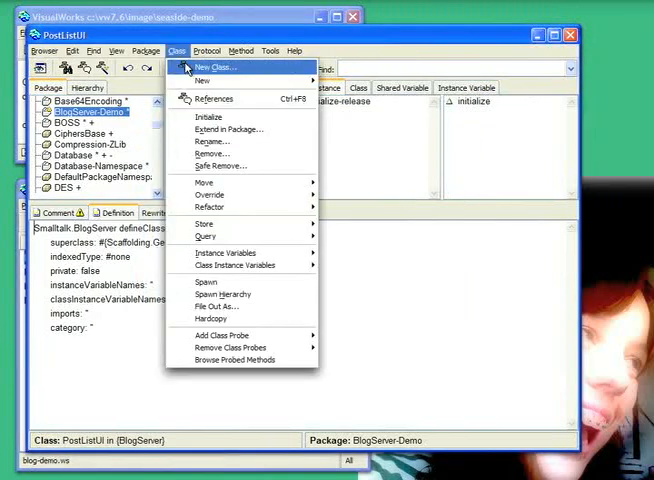
pyautogui.click(212, 68)
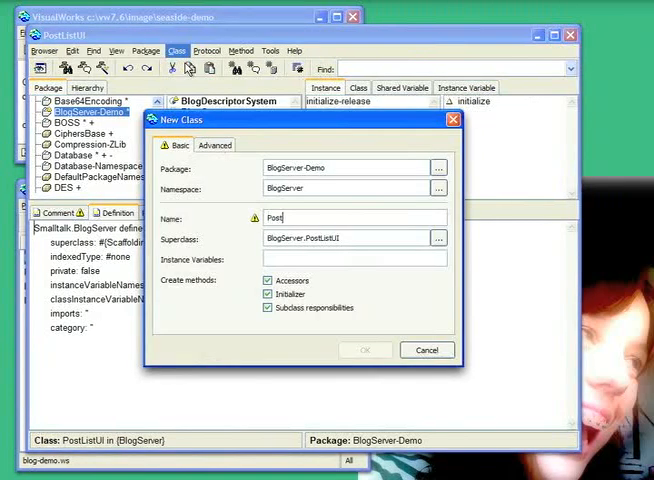
pyautogui.write('PostViewUI')
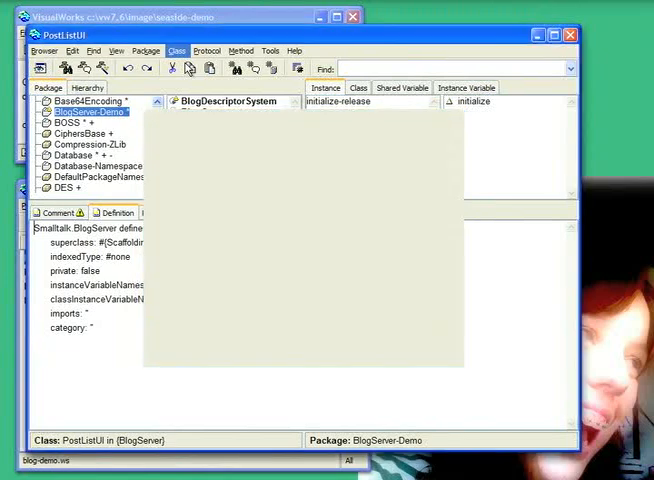
pyautogui.click(204, 154)
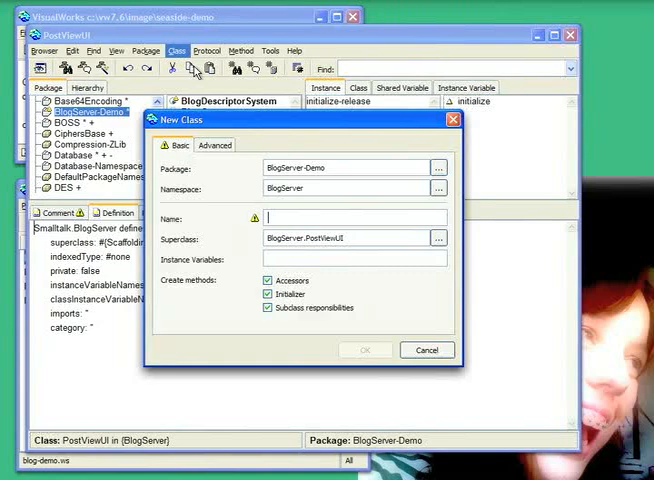
# Create class PostEditUI with superclass Scaffolding.GenericEditUI.
pyautogui.write('PostEditUI')
pyautogui.click(348, 238)
pyautogui.write('Scaf')
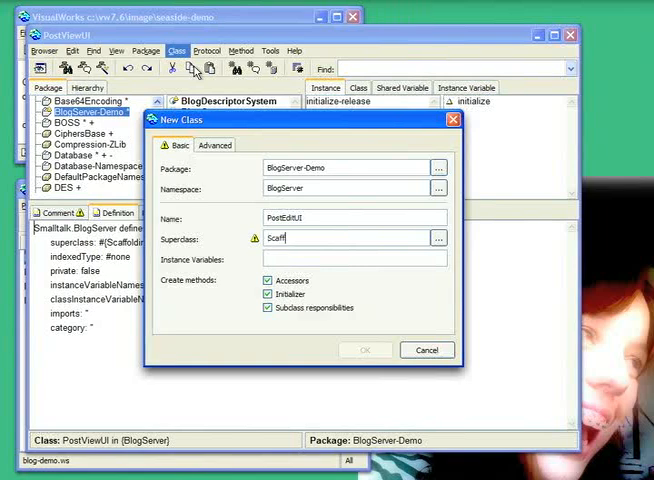
pyautogui.write('folding.')
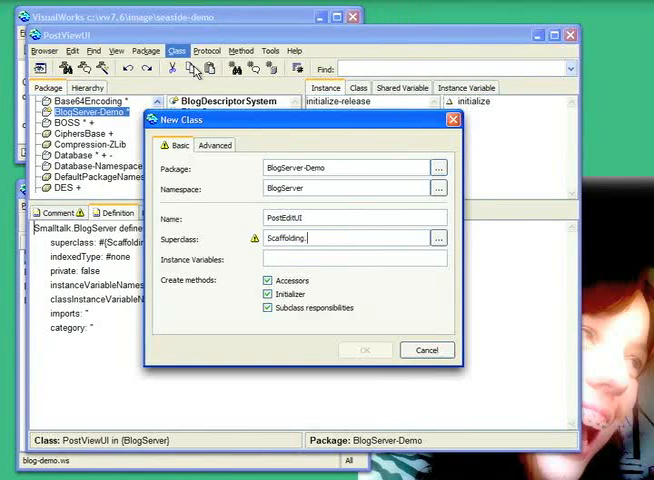
pyautogui.write('Generic')
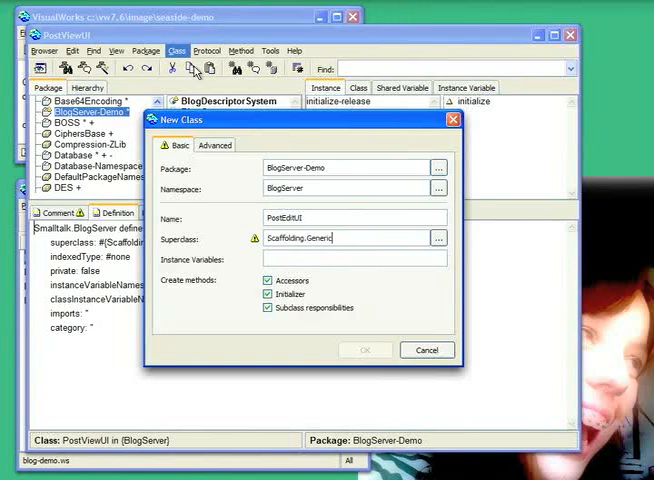
pyautogui.write('EditUI')
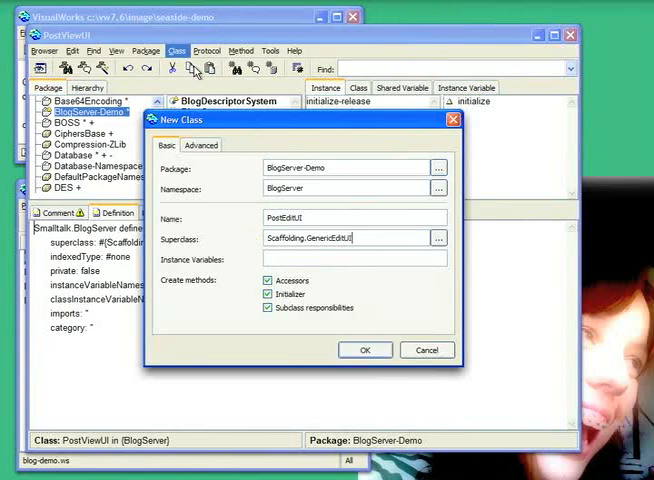
pyautogui.click(364, 348)
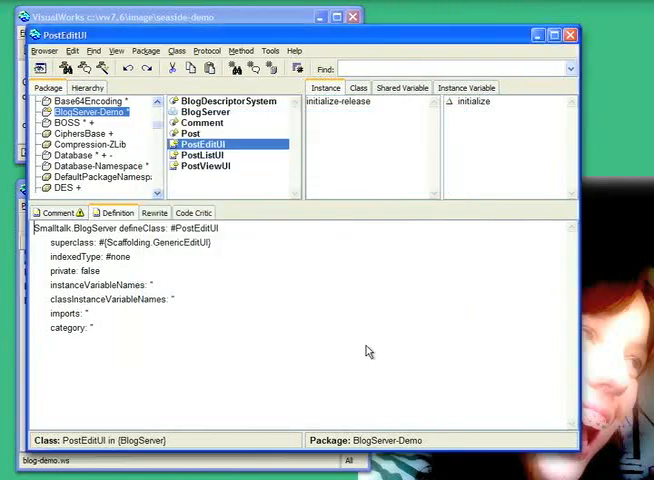
pyautogui.moveTo(258, 462)
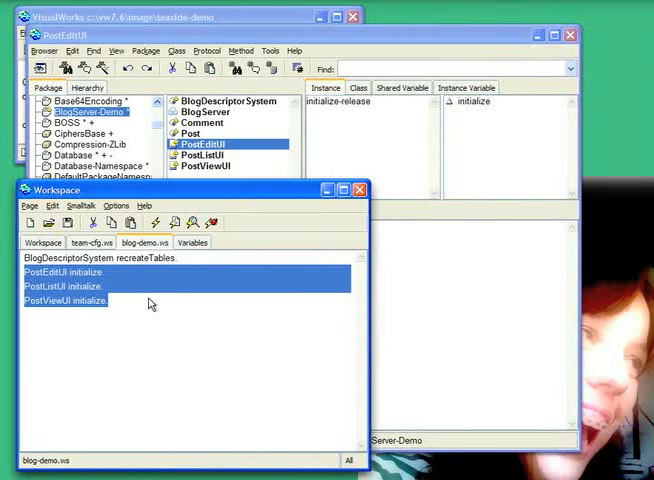
pyautogui.moveTo(200, 320)
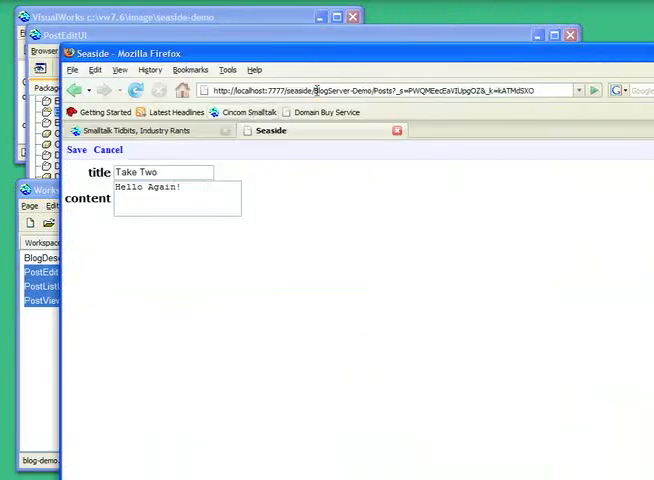
# Navigate from the Seaside directory into BlogServer-Demo and launch the Posts application.
pyautogui.click(400, 88)
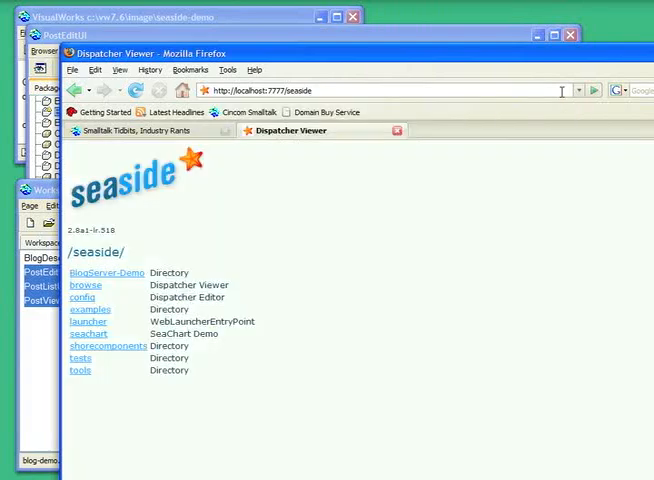
pyautogui.click(104, 272)
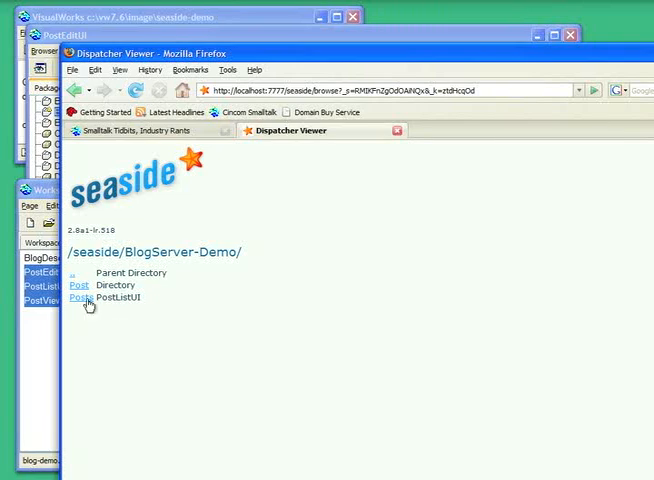
pyautogui.click(84, 298)
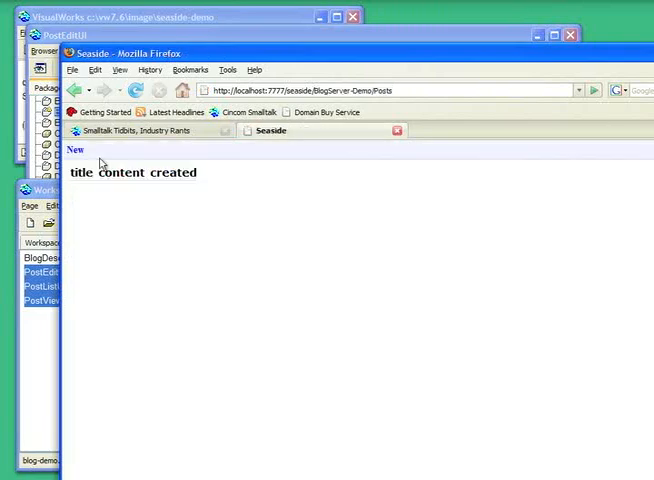
# Create and save a post titled Hello World with content This is a test!
pyautogui.click(72, 148)
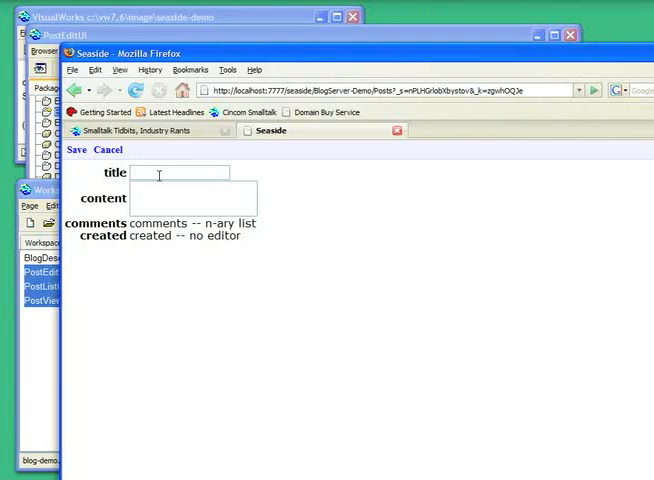
pyautogui.write('Hellow Wo')
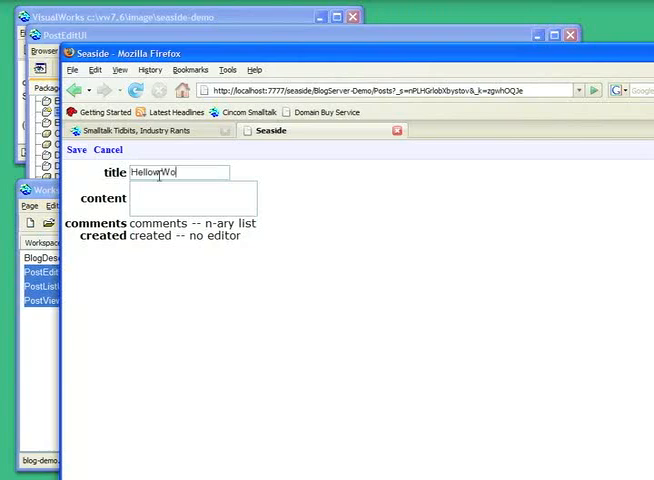
pyautogui.write('rld')
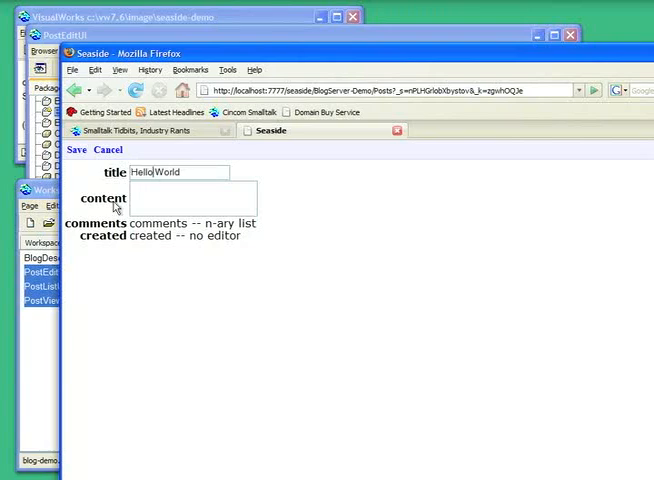
pyautogui.write('This is a test!')
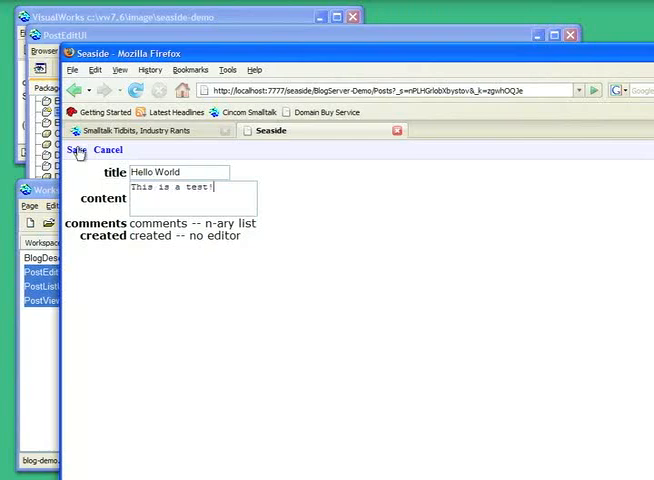
pyautogui.click(76, 148)
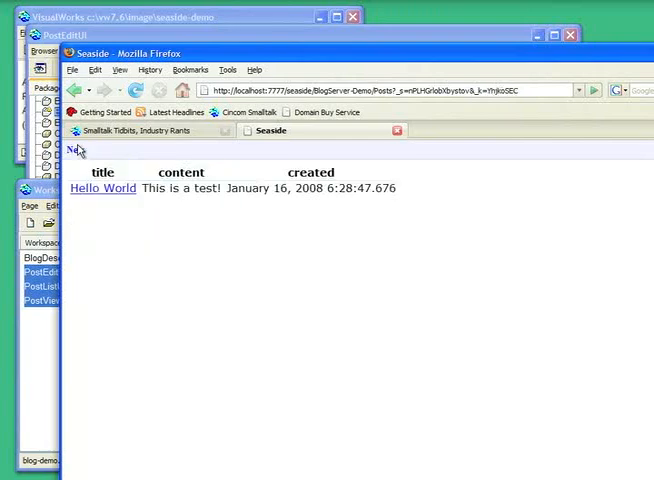
# Open the Hello World post's detail view from the posts list.
pyautogui.click(104, 188)
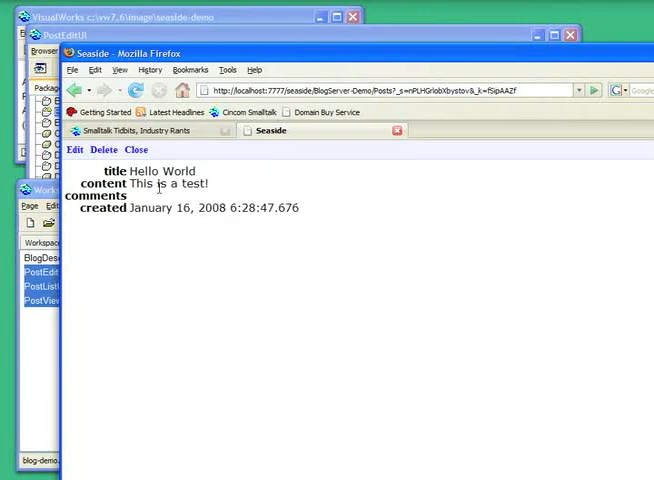
pyautogui.moveTo(172, 202)
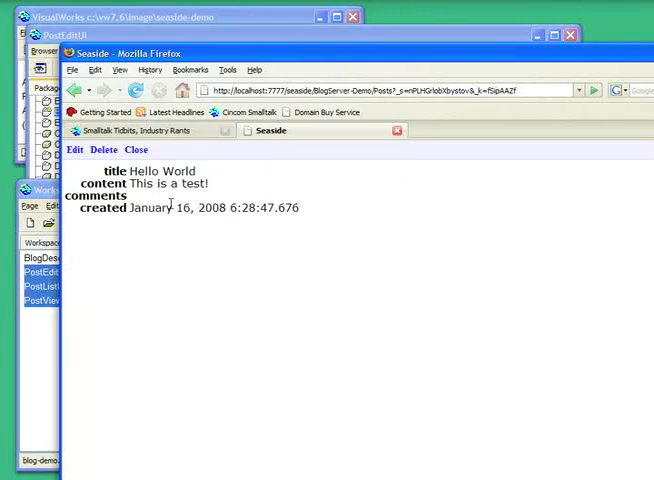
pyautogui.click(104, 148)
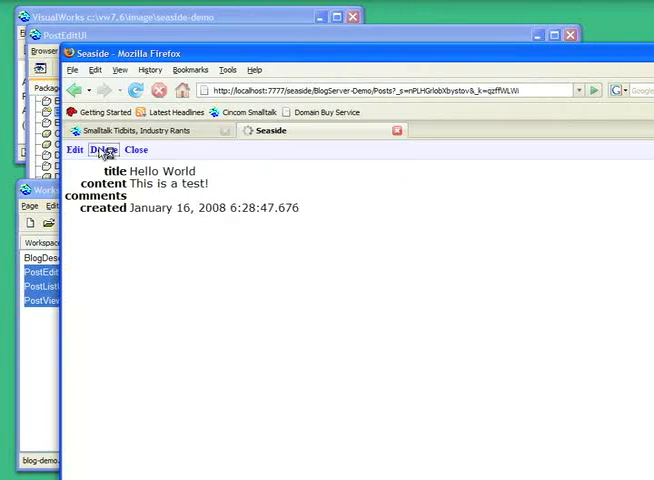
pyautogui.click(104, 148)
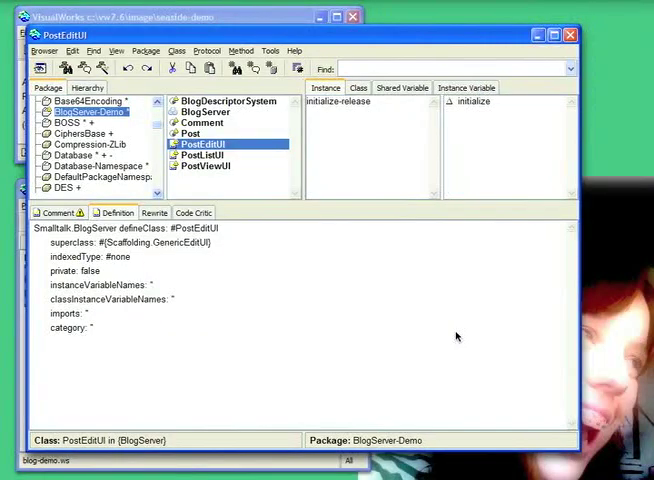
pyautogui.moveTo(448, 332)
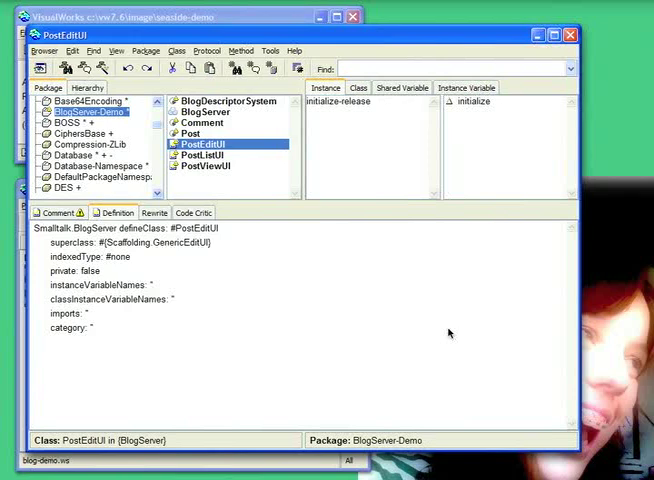
pyautogui.moveTo(400, 322)
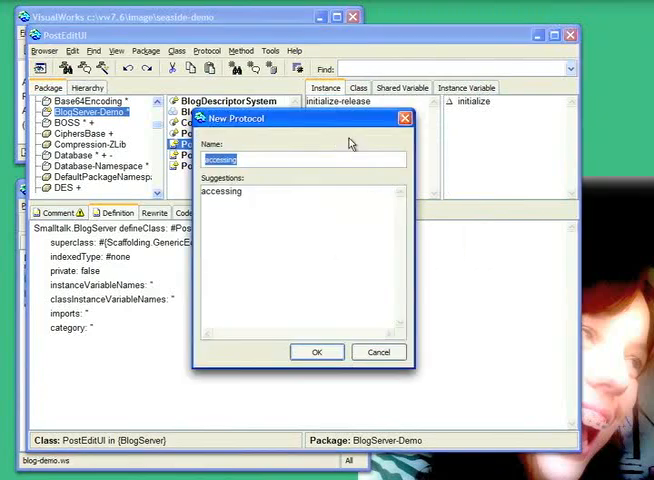
# In a new accessing protocol, start a variableNames method based on super variableNames.
pyautogui.click(316, 352)
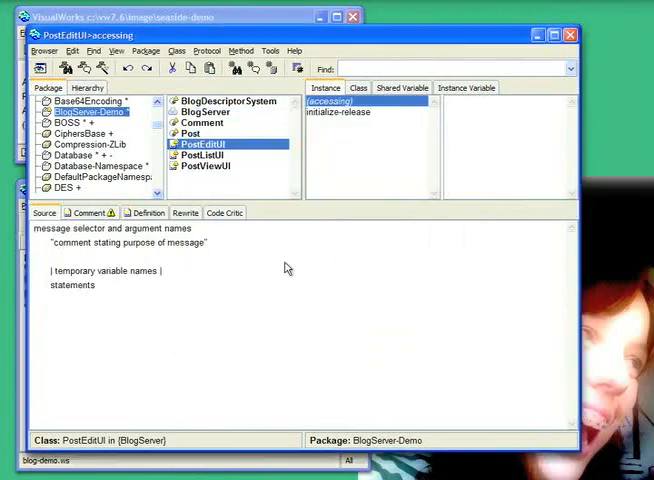
pyautogui.press('ctrl+a')
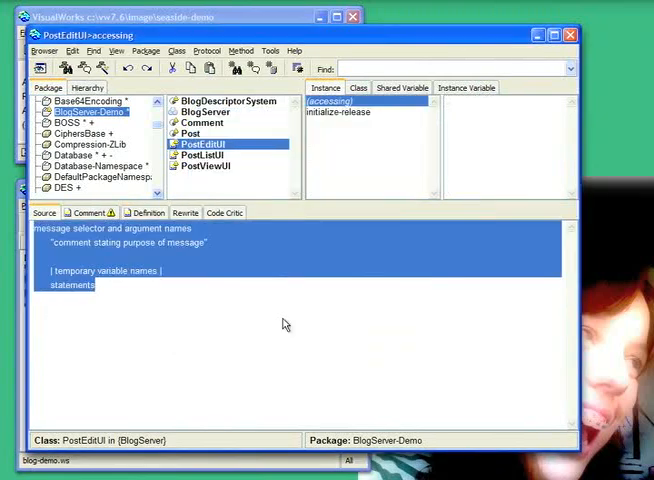
pyautogui.write('variableNames')
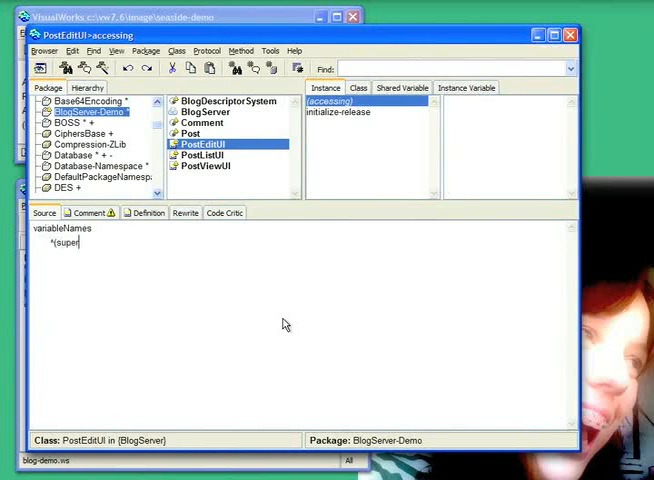
pyautogui.write('var')
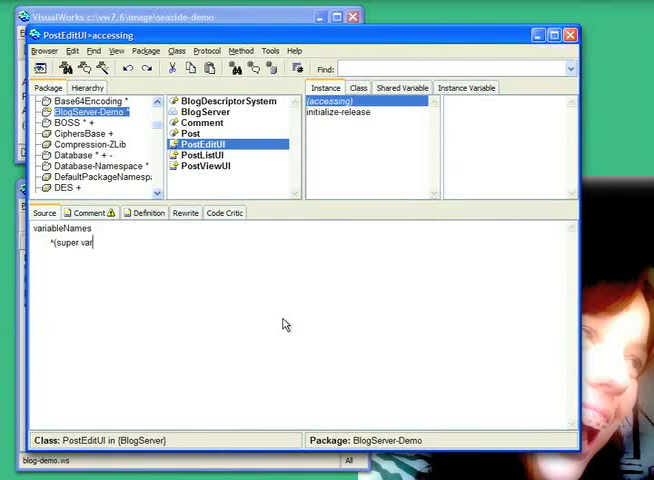
pyautogui.write('ableNames copy')
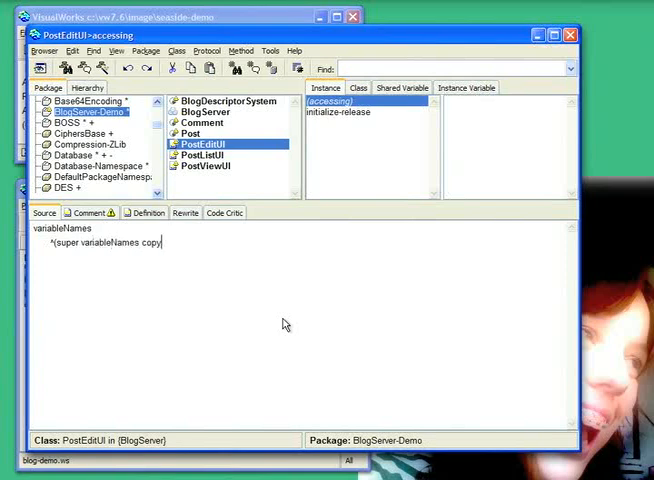
pyautogui.write('Witho')
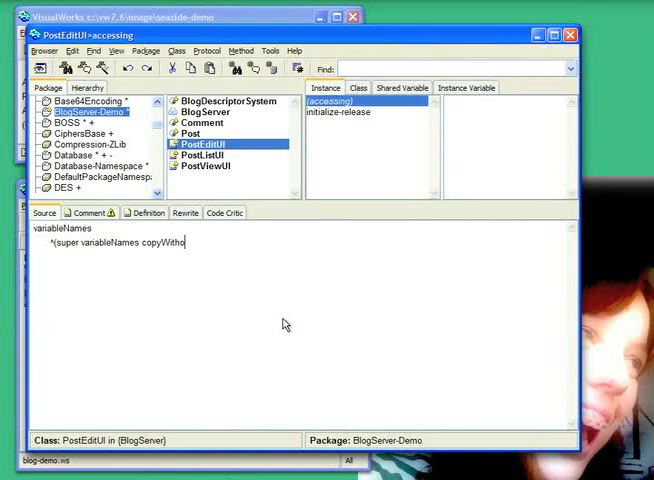
# Finish variableNames to copyWithout: 'created' and 'comments', and accept the method.
pyautogui.write("out: 'cre")
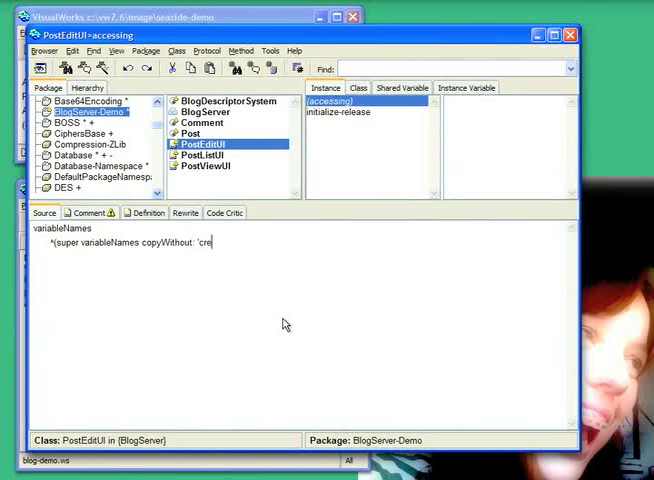
pyautogui.write("ated') co")
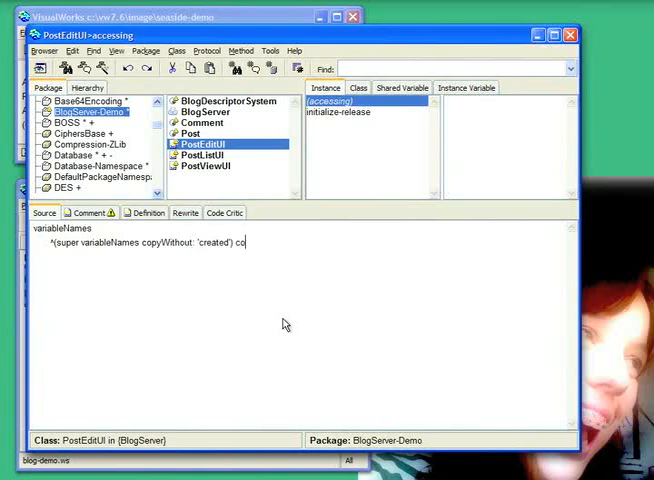
pyautogui.write('copyWithout:')
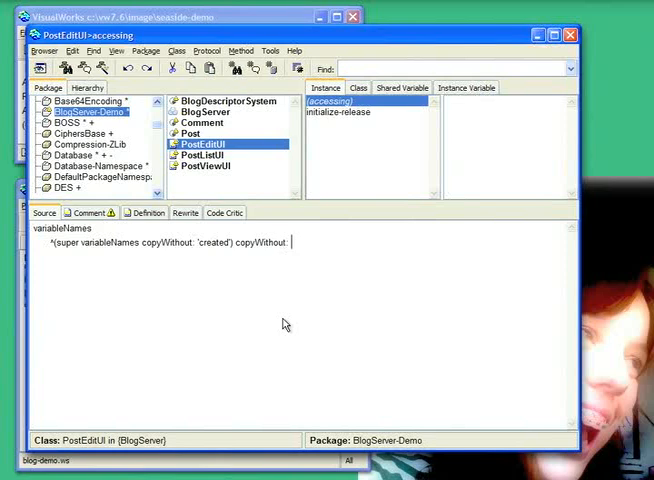
pyautogui.write('com')
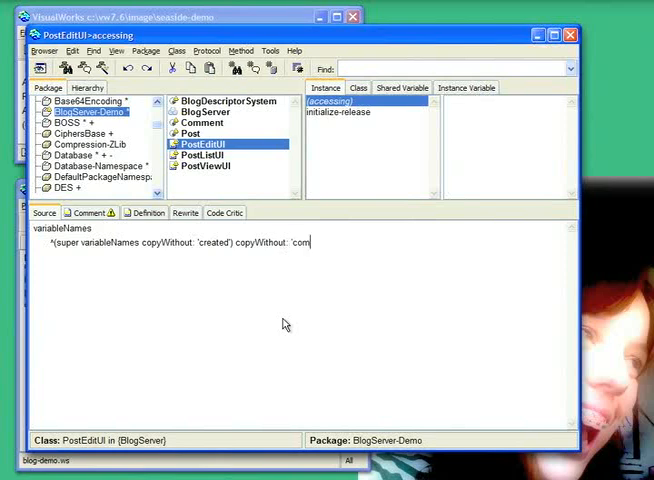
pyautogui.write("ments'")
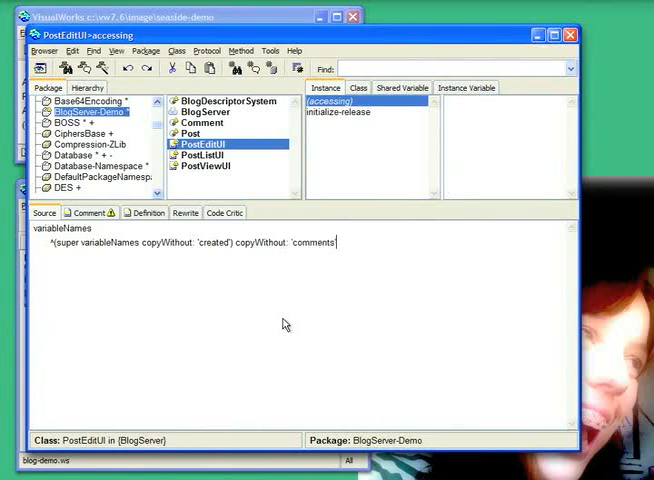
pyautogui.click(486, 100)
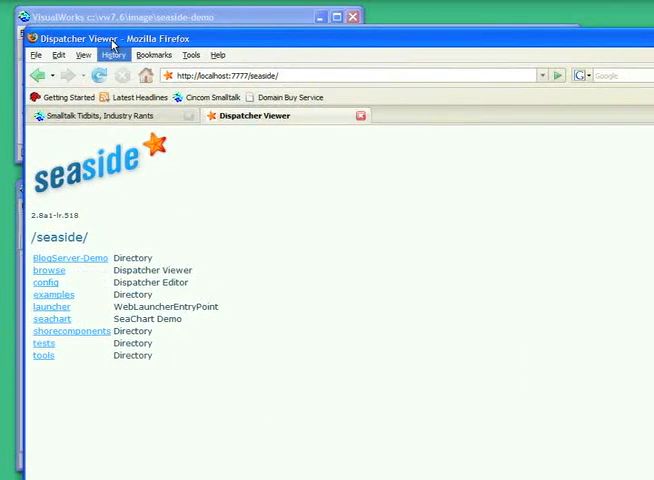
# Reopen the Posts application and start a new post titled Hello World.
pyautogui.click(70, 258)
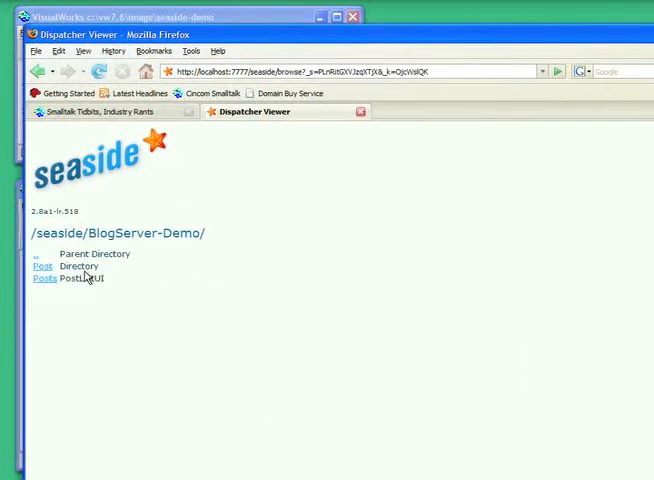
pyautogui.click(42, 280)
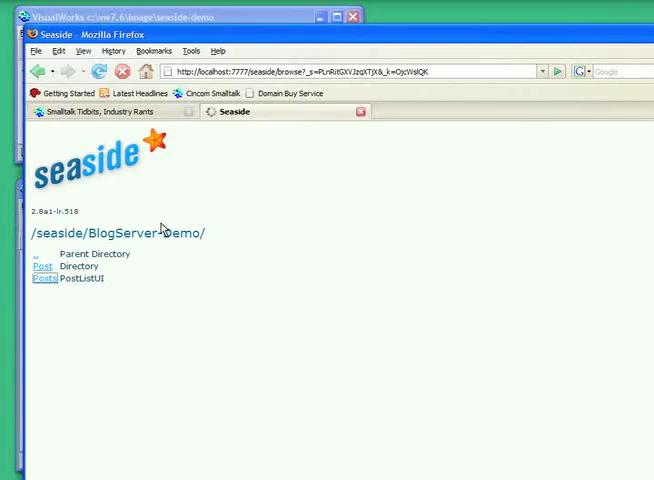
pyautogui.click(40, 266)
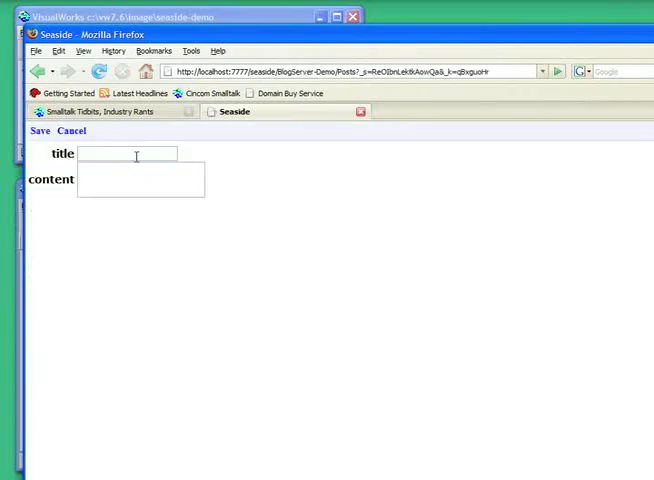
pyautogui.write('Hello World')
pyautogui.write('This is a test')
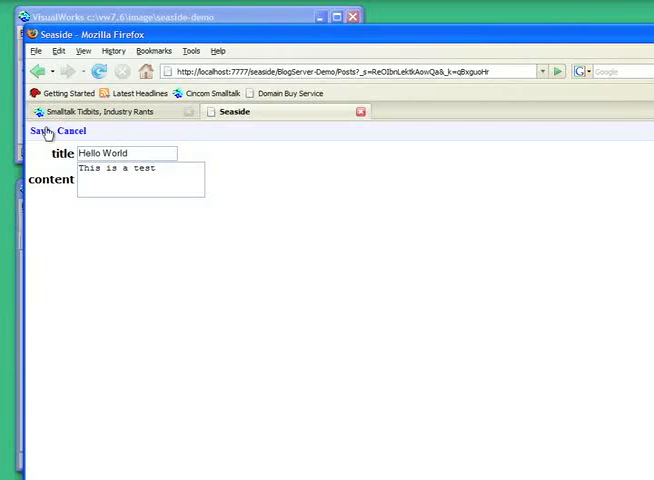
# Save the Hello World post and open its view page from the list.
pyautogui.click(40, 132)
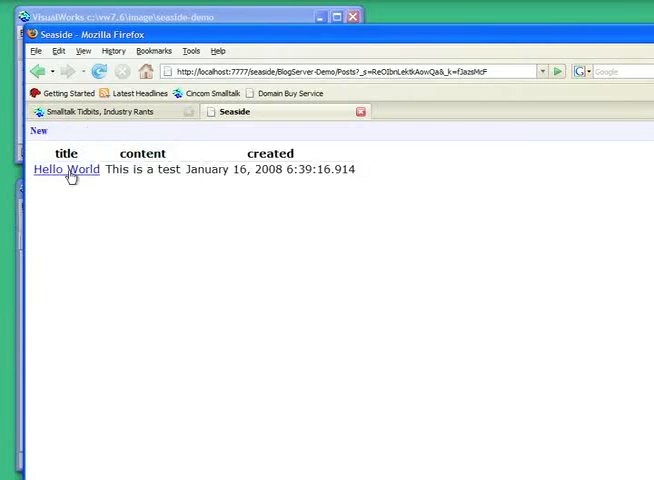
pyautogui.click(64, 168)
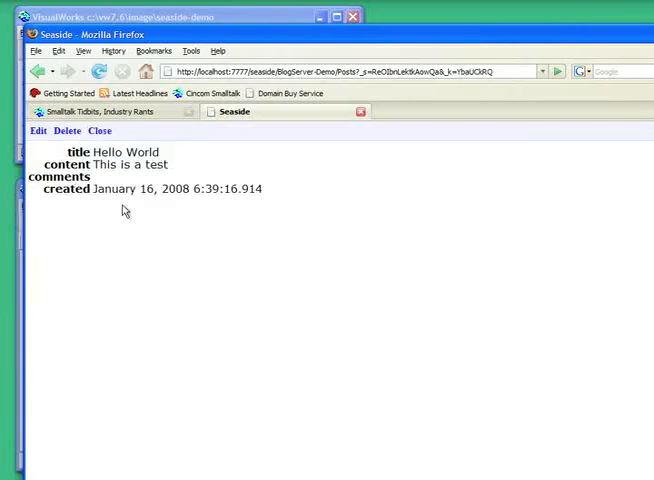
pyautogui.click(38, 132)
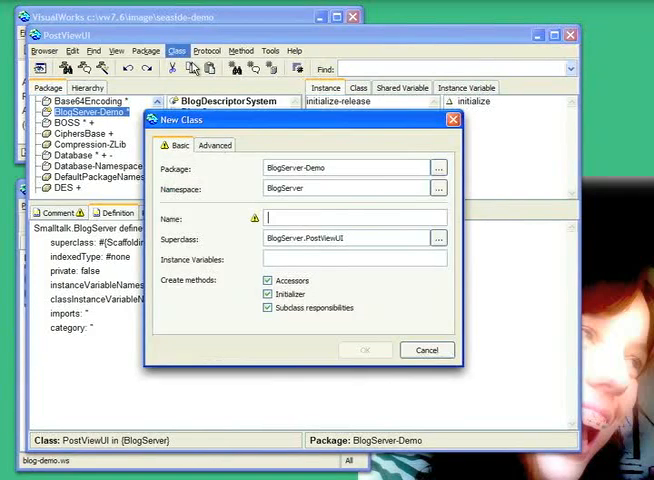
# Create CommentEditUI subclassing Scaffolding.GenericEditUI, correcting the name from CommentedEditUI.
pyautogui.write('CommenteditUI')
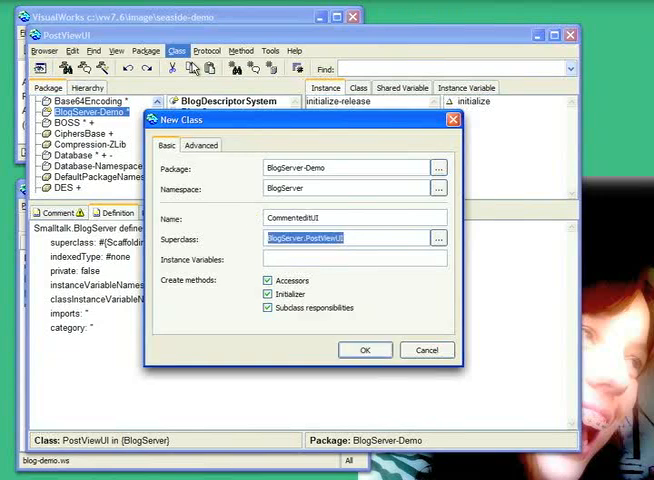
pyautogui.write('Scaffolding.GenericEditUI')
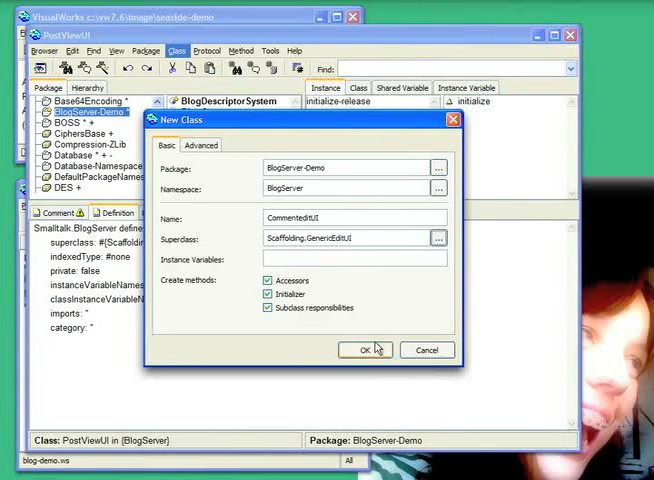
pyautogui.click(364, 350)
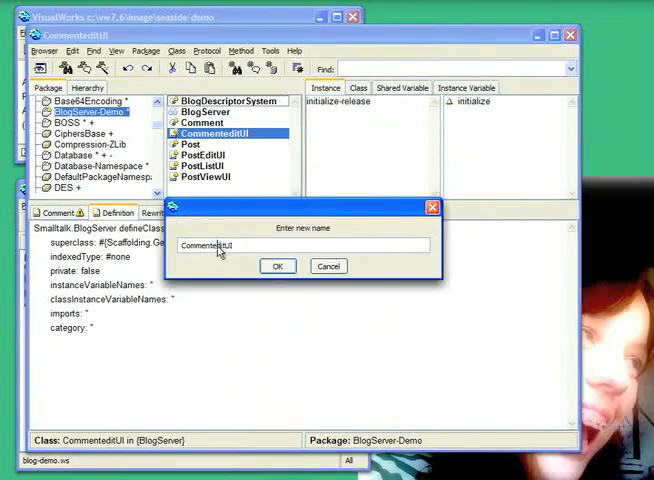
pyautogui.click(278, 266)
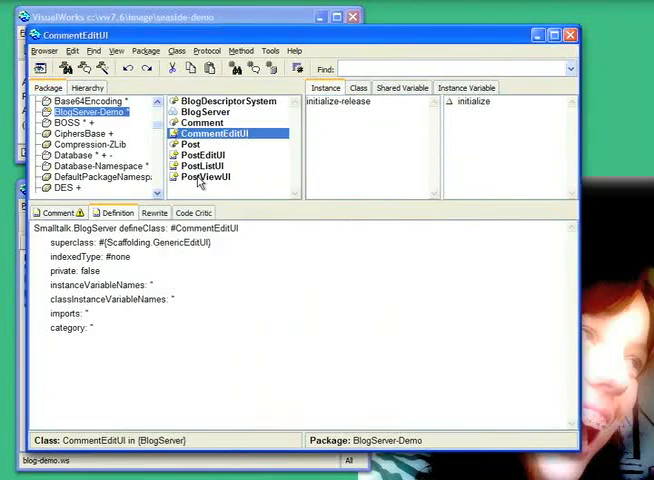
pyautogui.moveTo(208, 176)
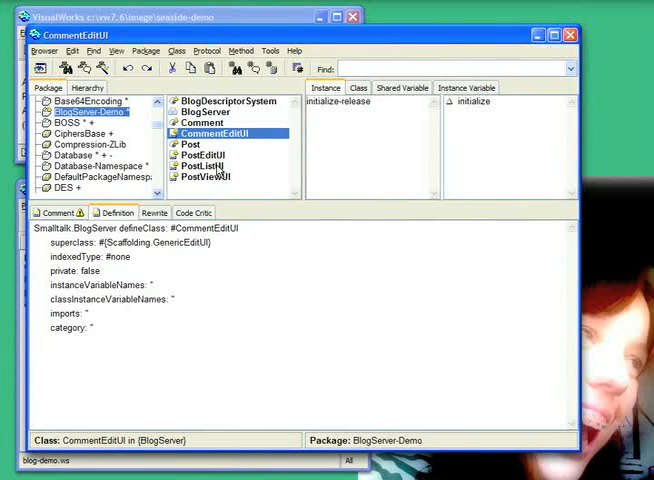
pyautogui.click(204, 176)
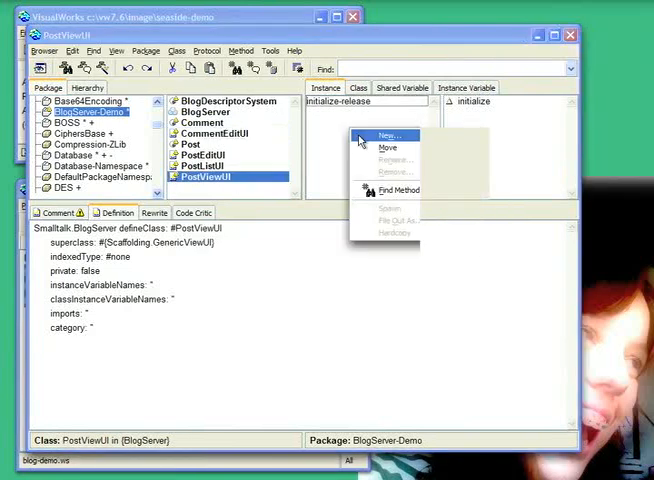
# In a new 'rendering' protocol, accept renderActionsOn: adding an 'Add Comment' button calling addComment before super.
pyautogui.click(386, 134)
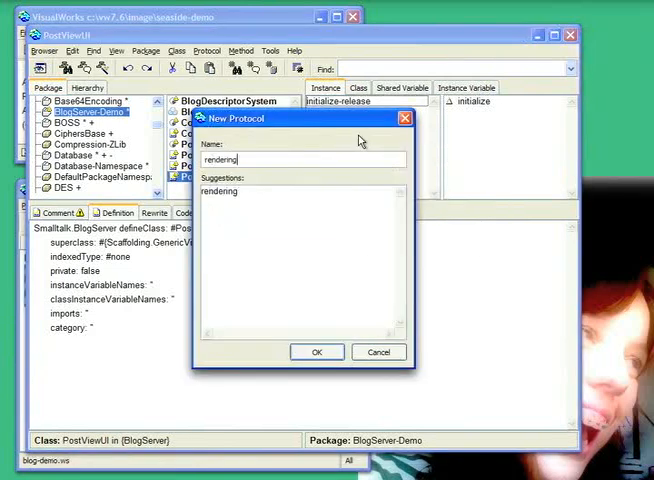
pyautogui.click(316, 352)
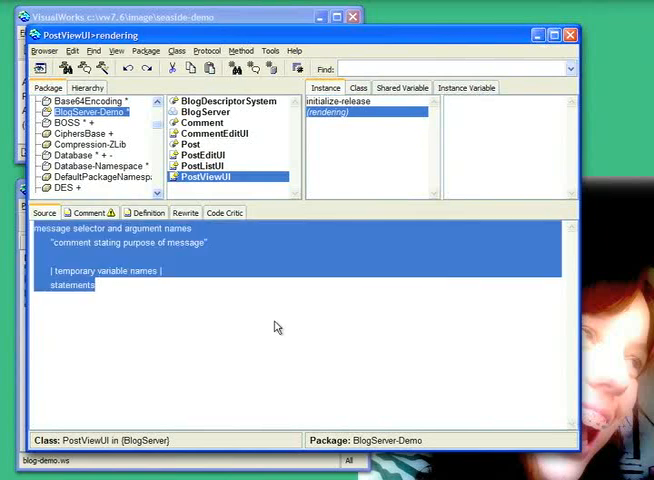
pyautogui.write('renderActuon')
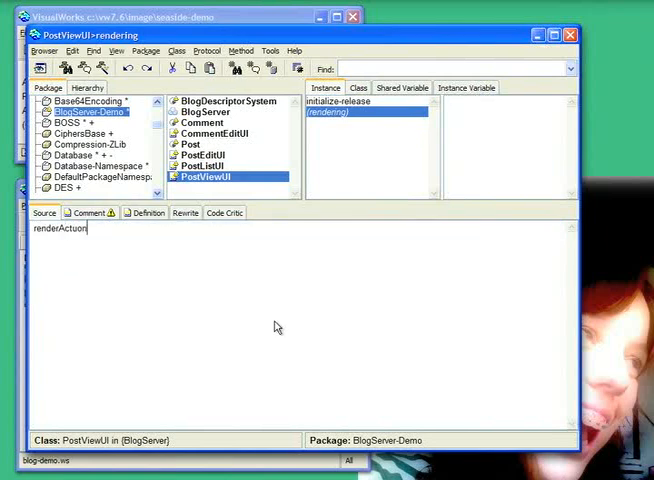
pyautogui.write('sOn:')
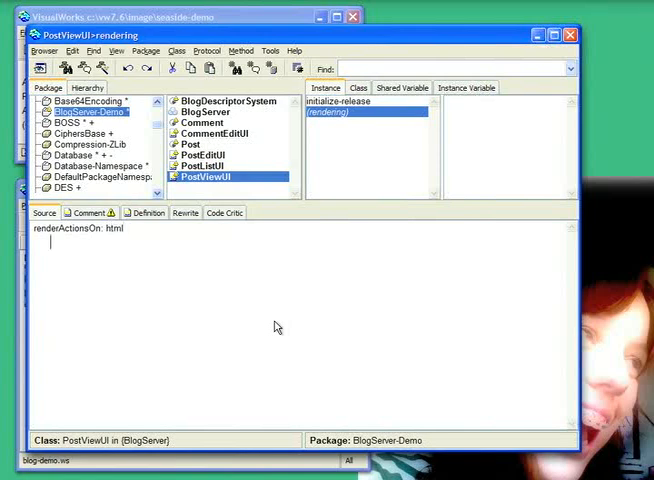
pyautogui.write('html b')
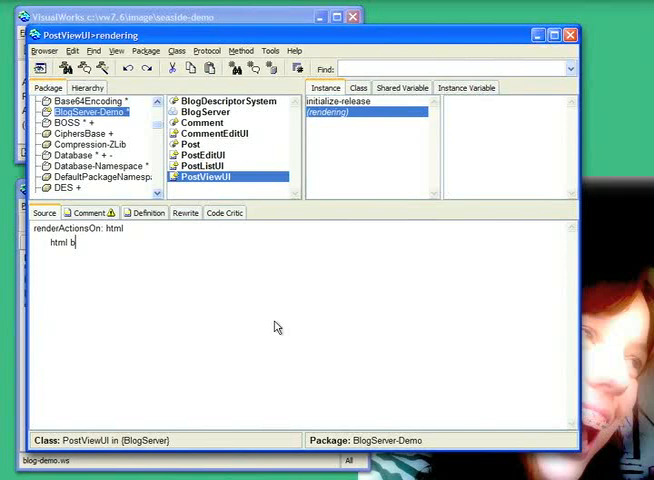
pyautogui.write('utton callback: [')
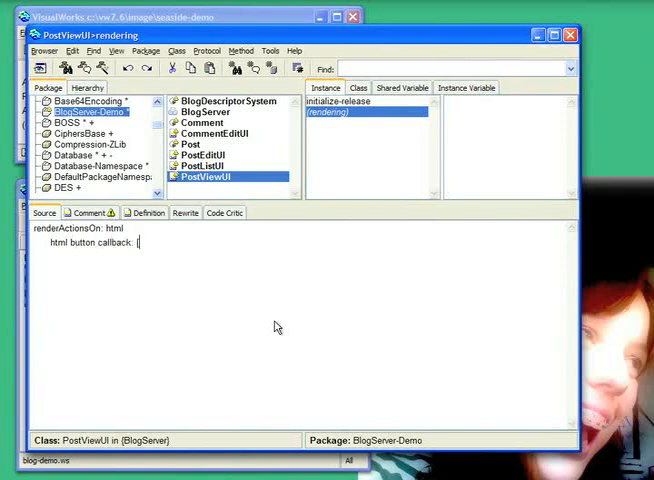
pyautogui.write('C')
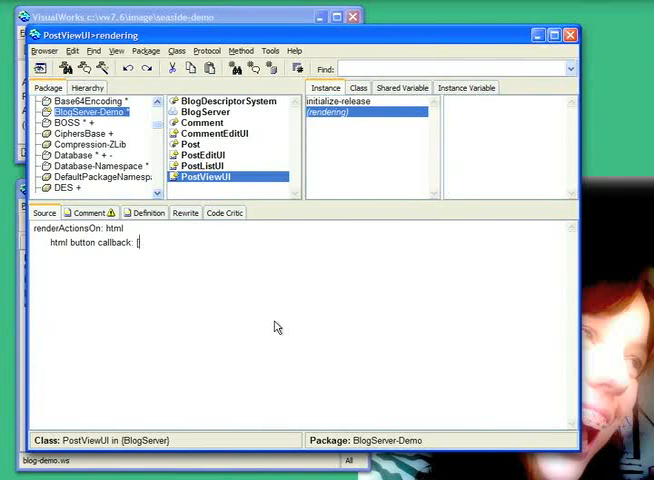
pyautogui.write('self addCo')
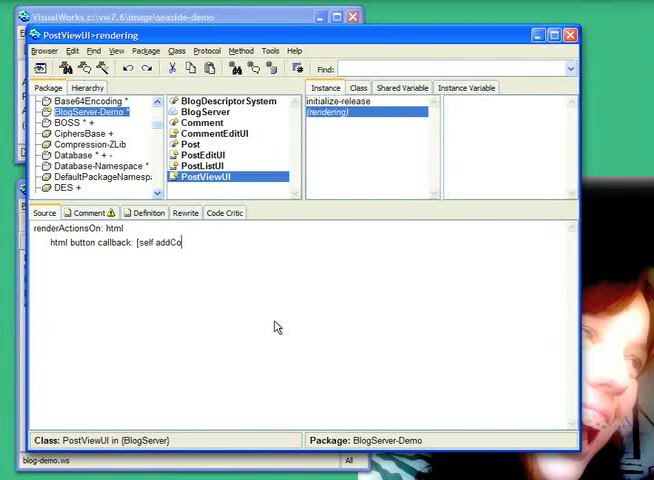
pyautogui.write('mment]')
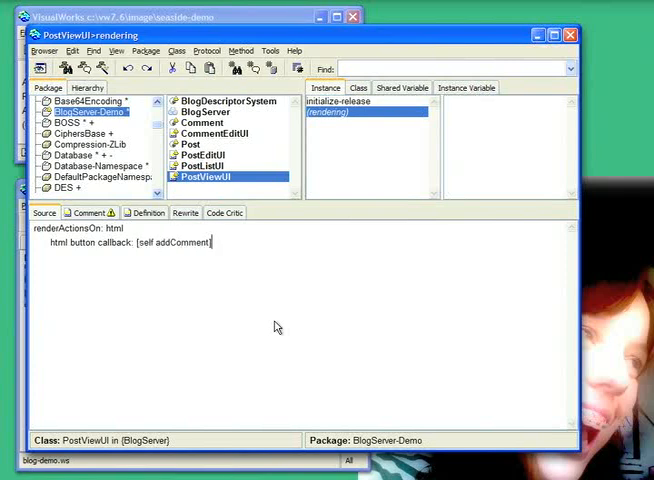
pyautogui.write('; with')
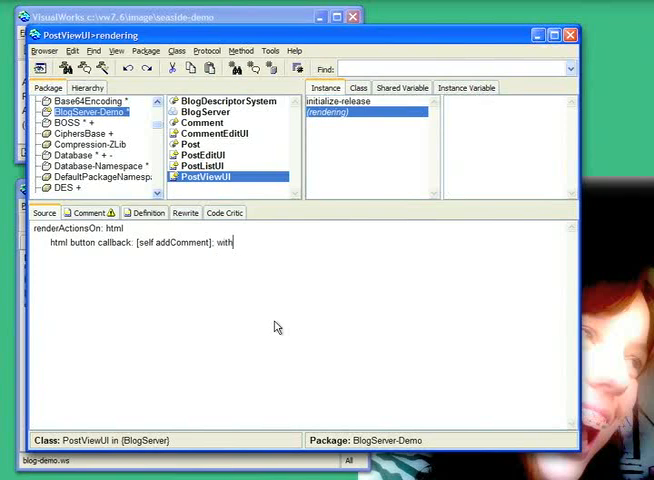
pyautogui.write("'Add Comment")
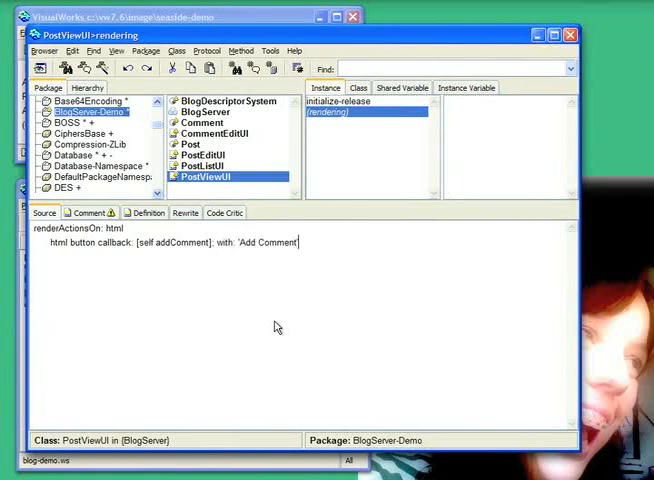
pyautogui.write('s')
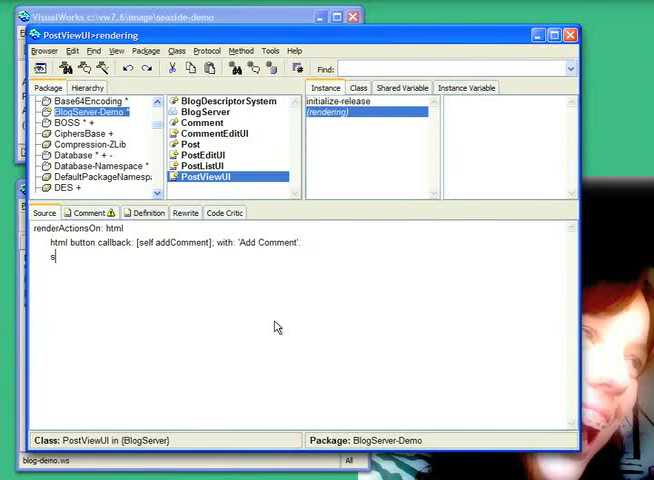
pyautogui.write('uper re')
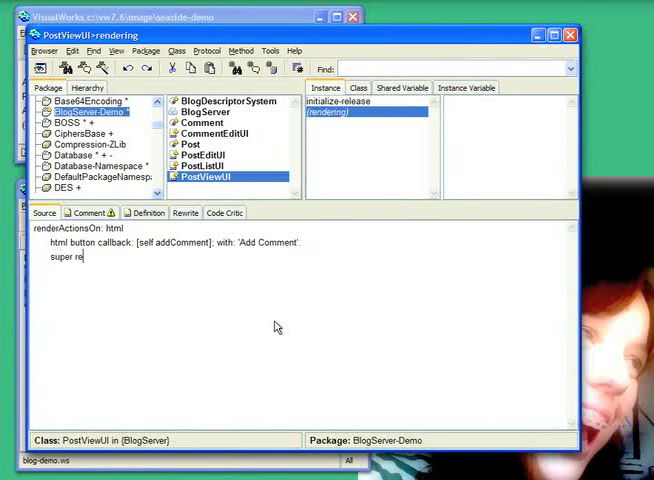
pyautogui.write('nderActionsOn:')
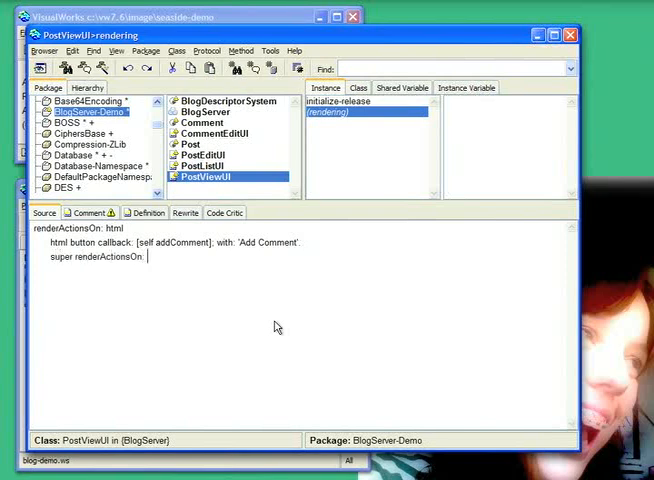
pyautogui.click(488, 100)
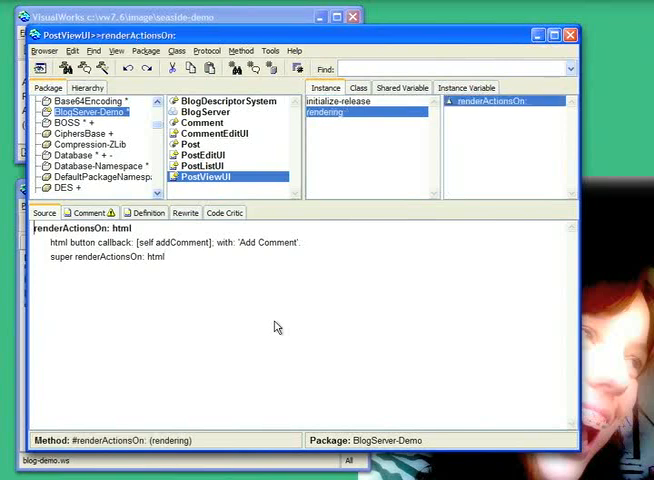
pyautogui.moveTo(322, 148)
pyautogui.write('act')
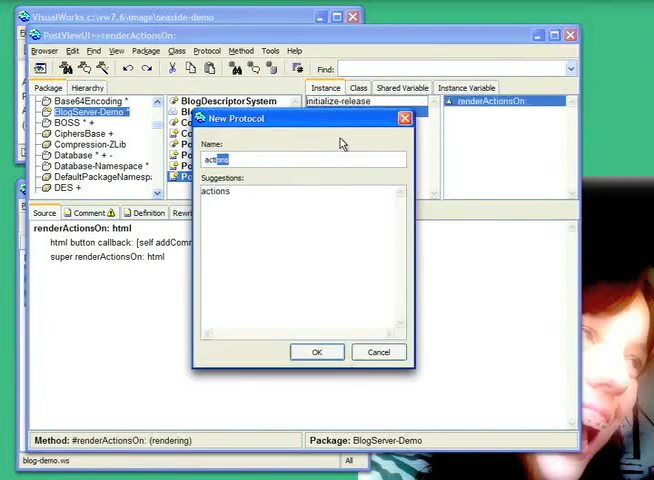
# In a new 'actions' protocol, begin addComment: create a Comment and call a CommentEditUI on it.
pyautogui.click(316, 352)
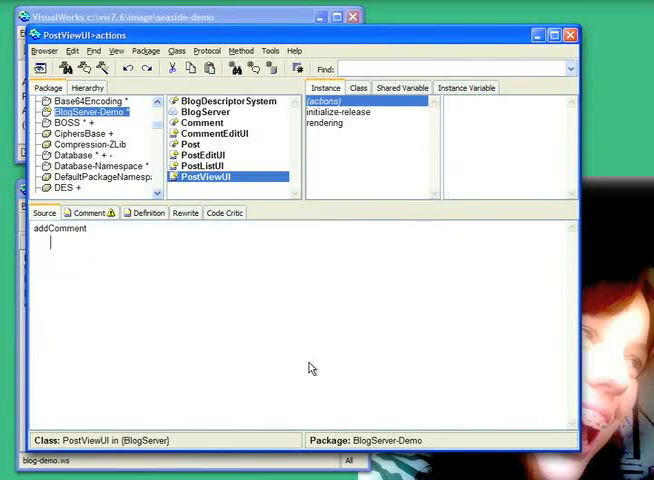
pyautogui.write('comment := Co')
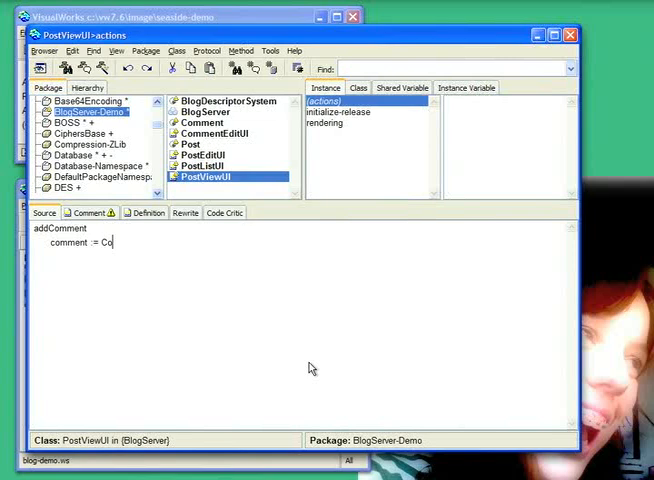
pyautogui.write('mment new.')
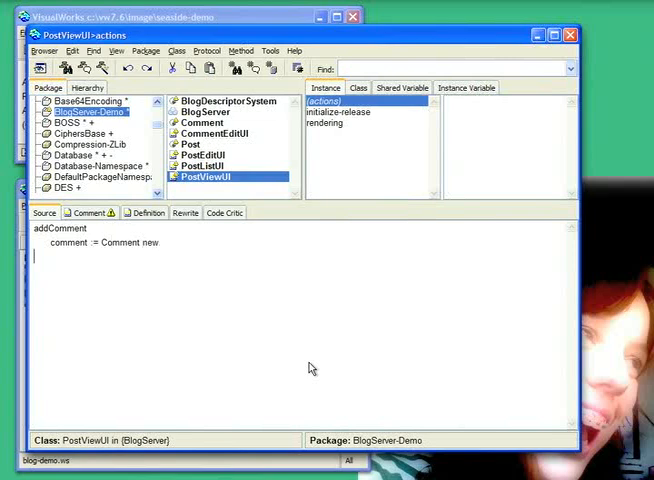
pyautogui.write('(self')
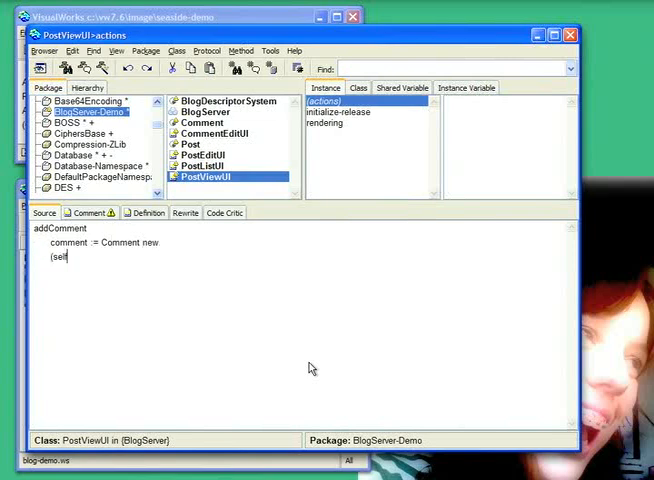
pyautogui.write('call')
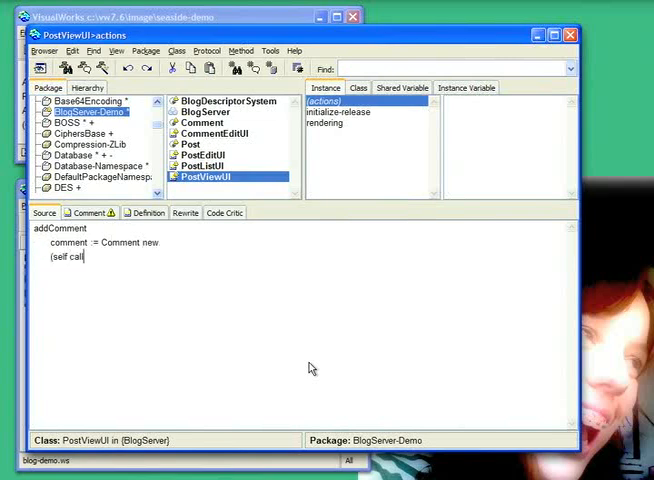
pyautogui.write(': (')
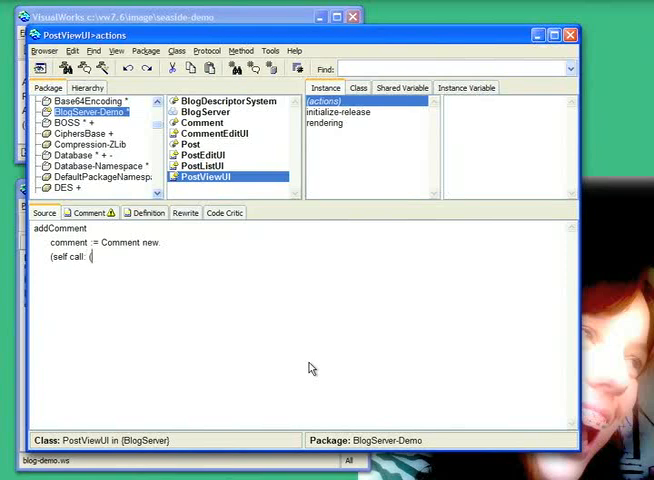
pyautogui.write('Comm')
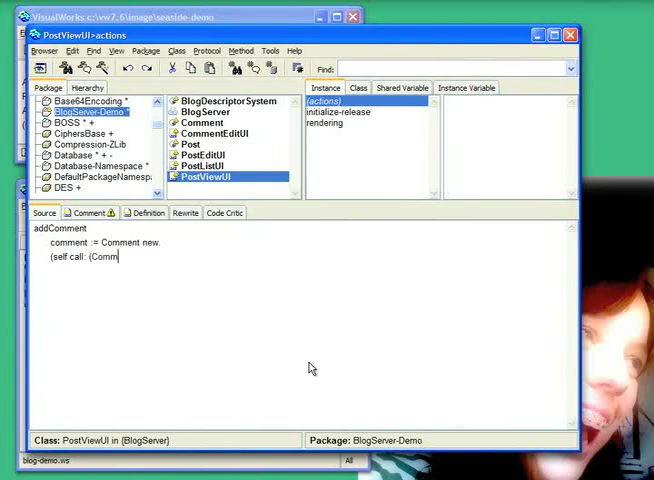
pyautogui.write('entEditUI')
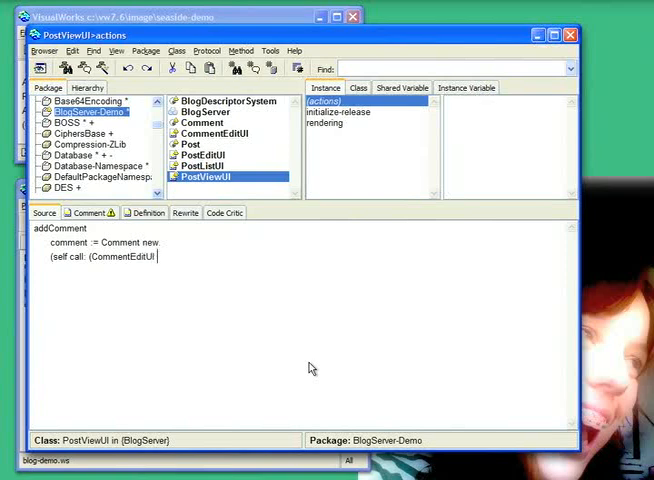
pyautogui.write('on: comme')
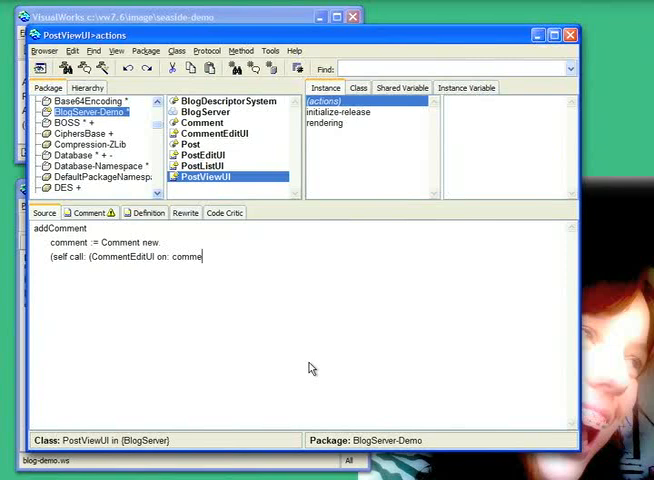
pyautogui.write('nt')
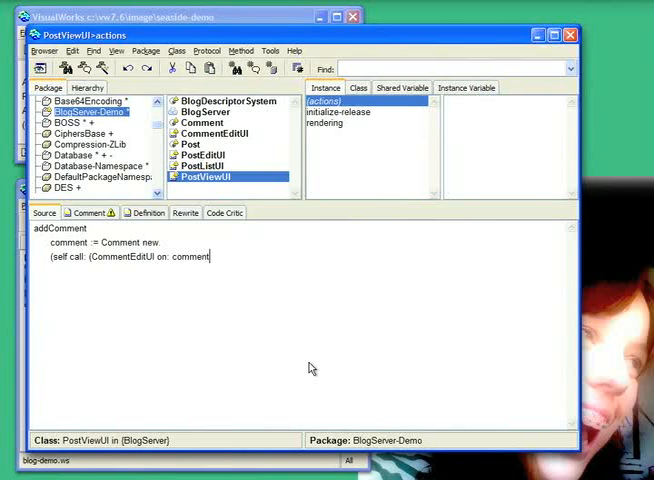
pyautogui.write(')')
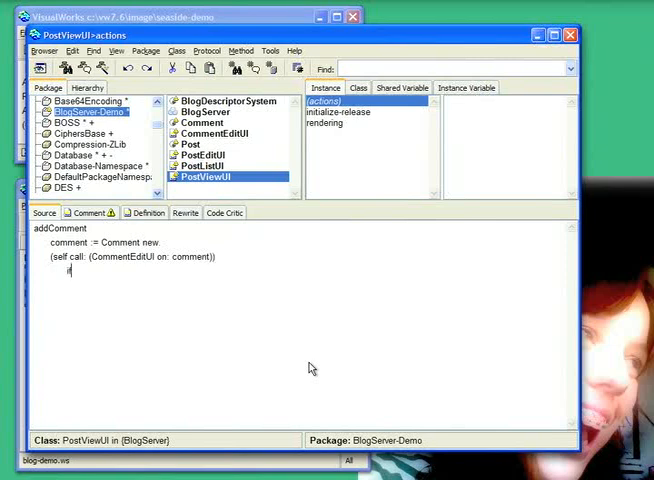
# If accepted, add the comment to object comments and save, declaring 'comment' as Temporary.
pyautogui.write('ifTrue')
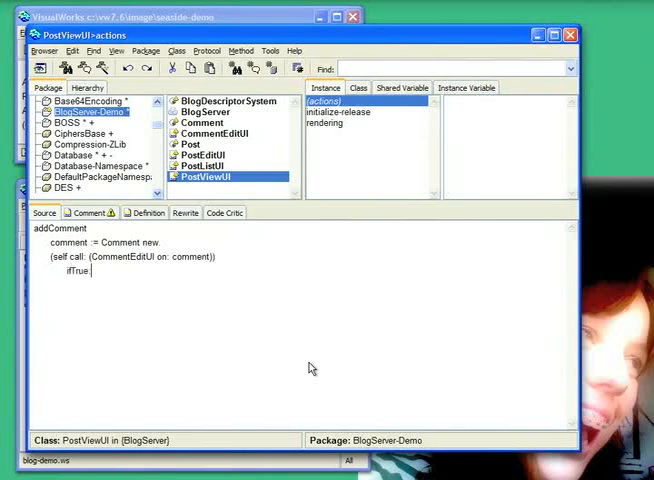
pyautogui.write('[')
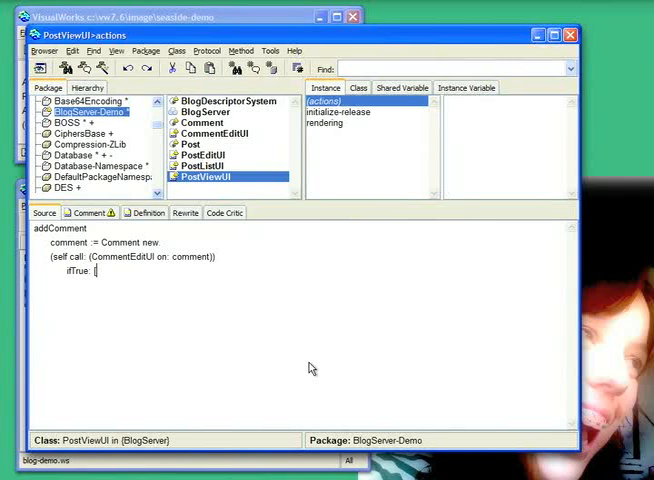
pyautogui.write('[object c')
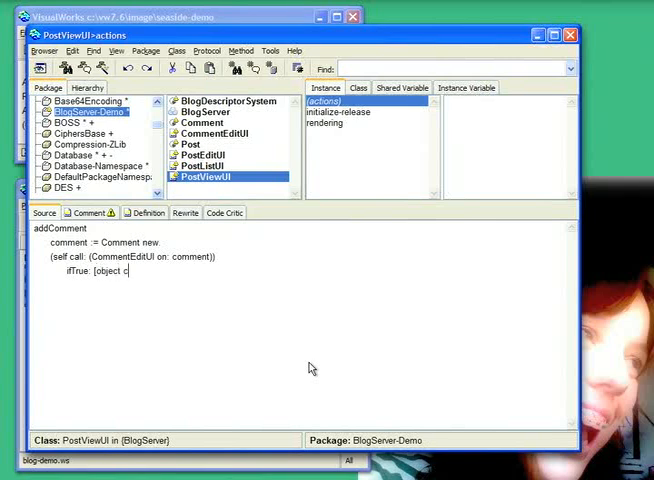
pyautogui.write('omments')
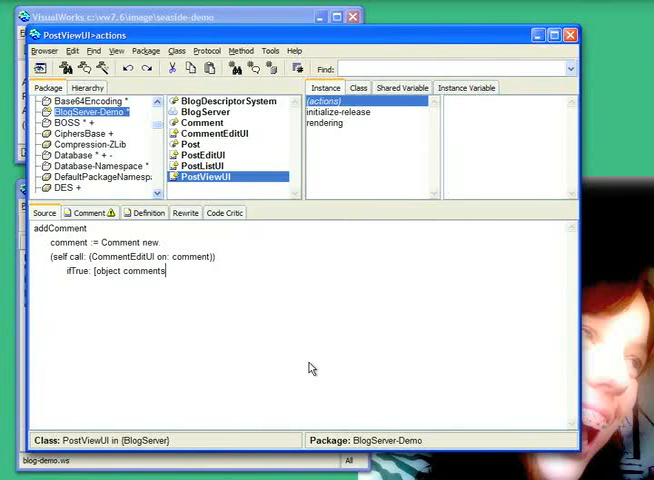
pyautogui.write('add')
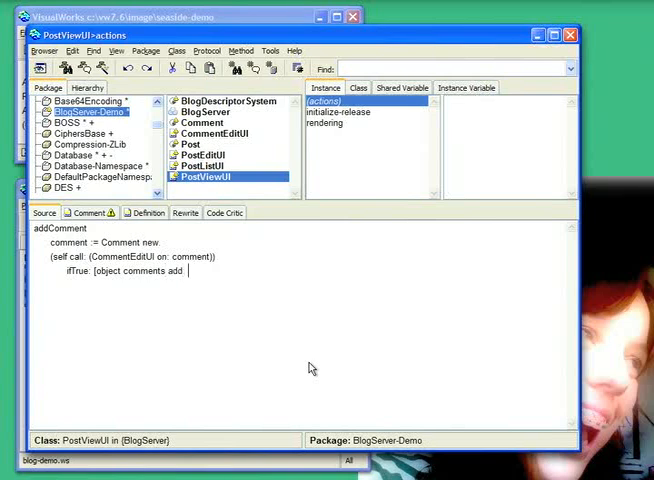
pyautogui.write('comment.')
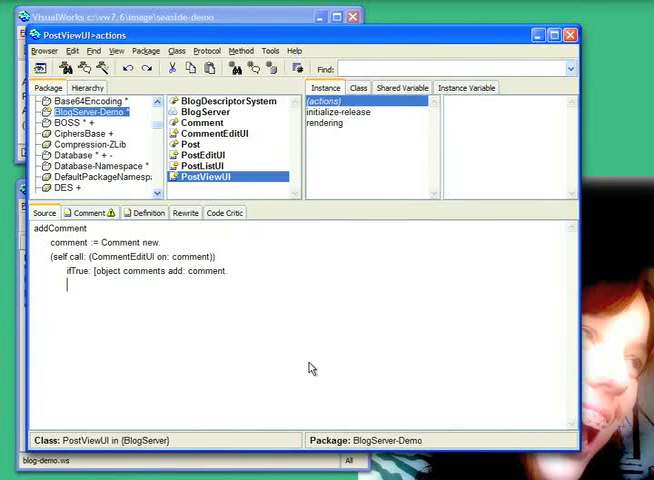
pyautogui.write('obn')
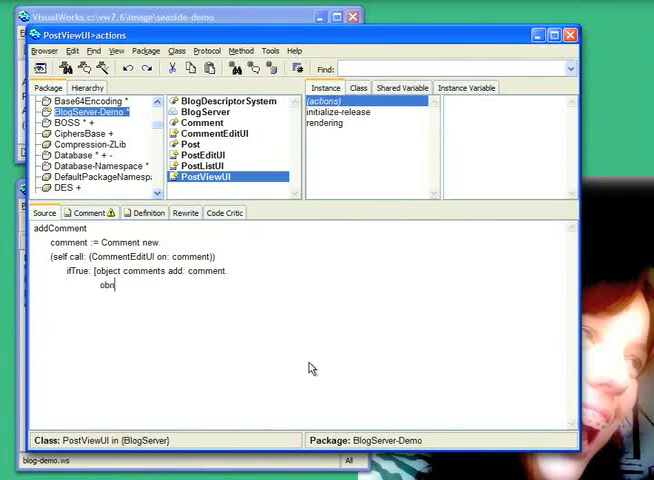
pyautogui.write('object save')
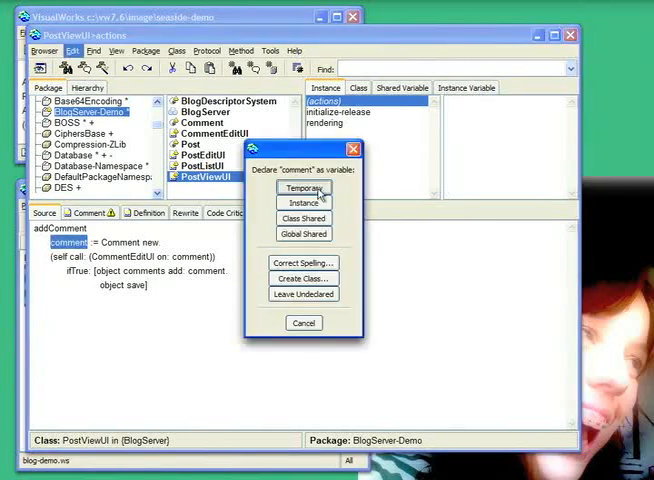
pyautogui.click(304, 188)
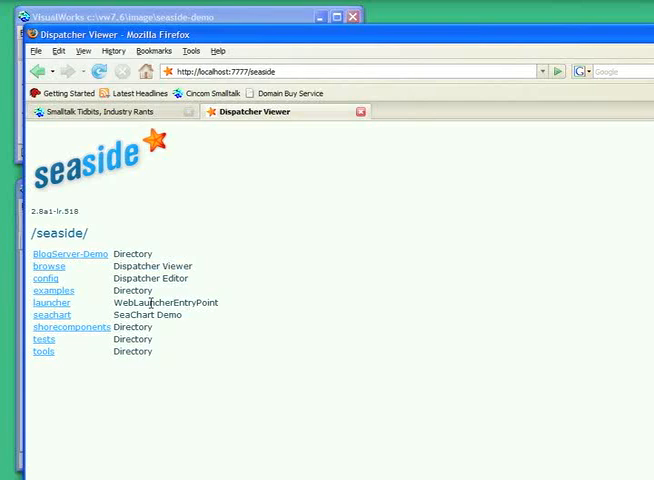
# Navigate through BlogServer-Demo and Posts to the Hello World post's detail view.
pyautogui.click(70, 252)
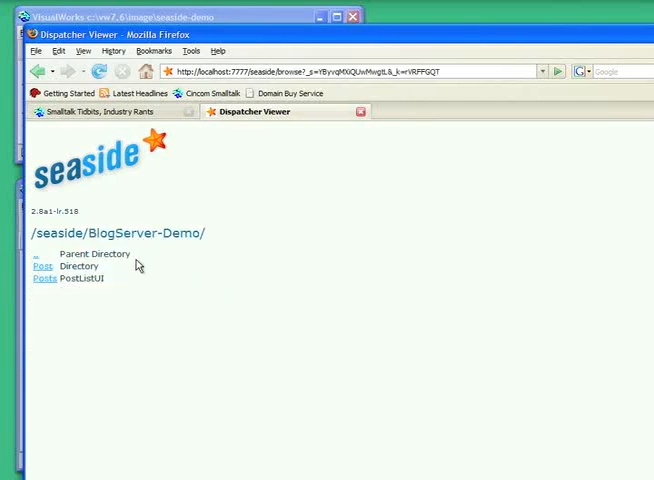
pyautogui.click(44, 280)
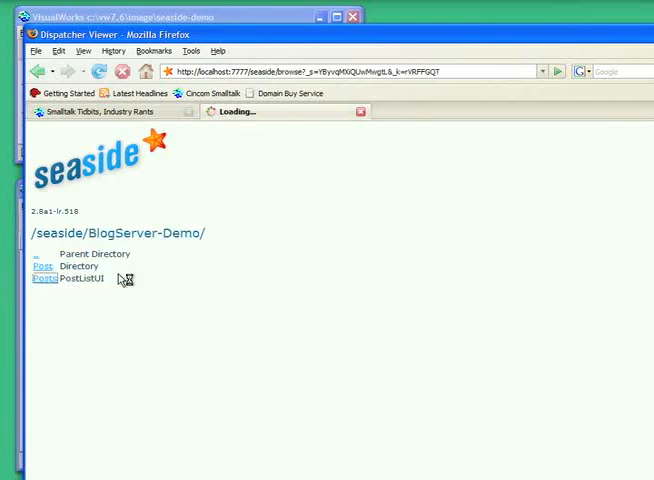
pyautogui.click(44, 280)
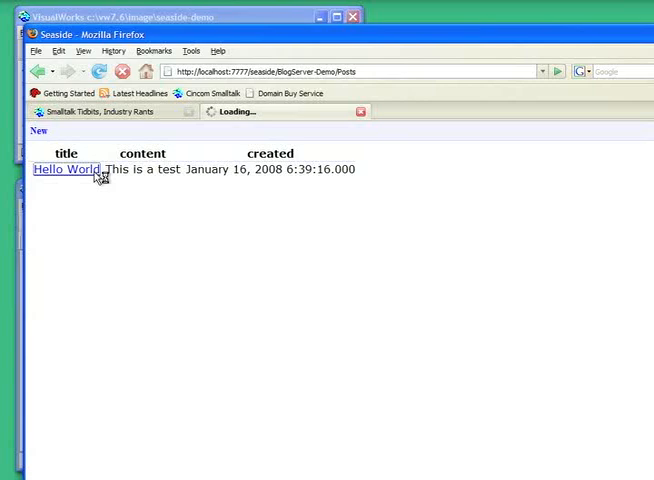
pyautogui.click(68, 168)
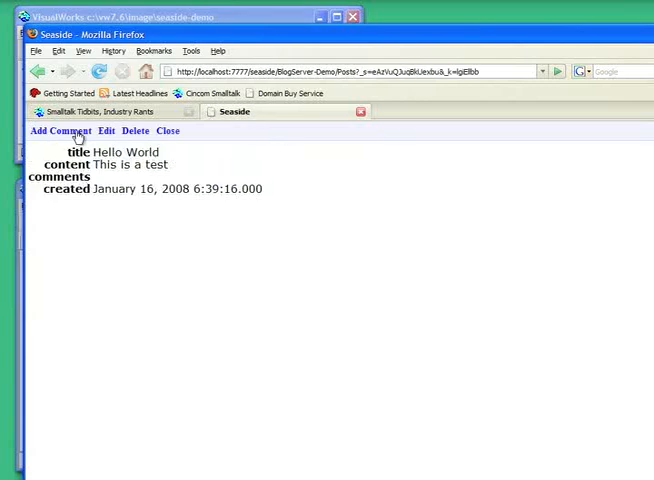
# Save a comment posted by James with content 'This is a comment' on the Hello World post.
pyautogui.click(60, 130)
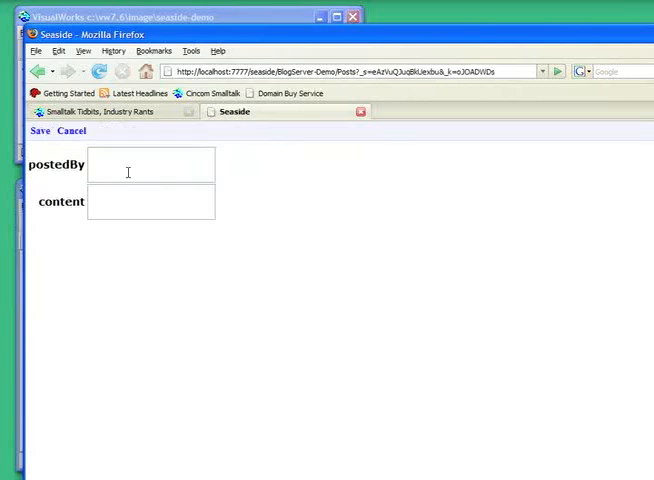
pyautogui.write('James')
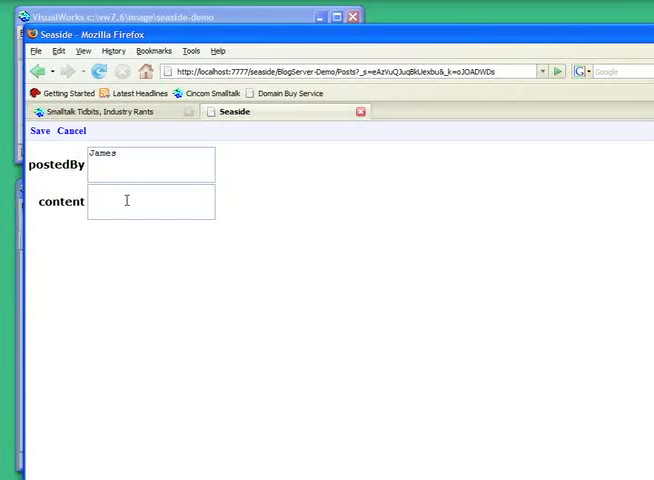
pyautogui.write('This is a comment')
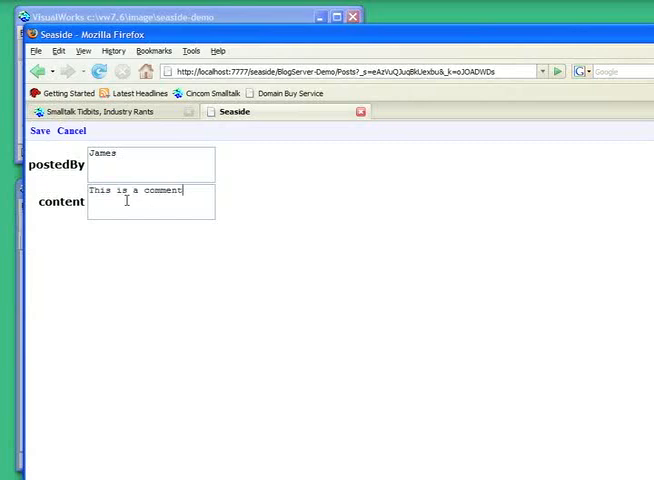
pyautogui.click(40, 132)
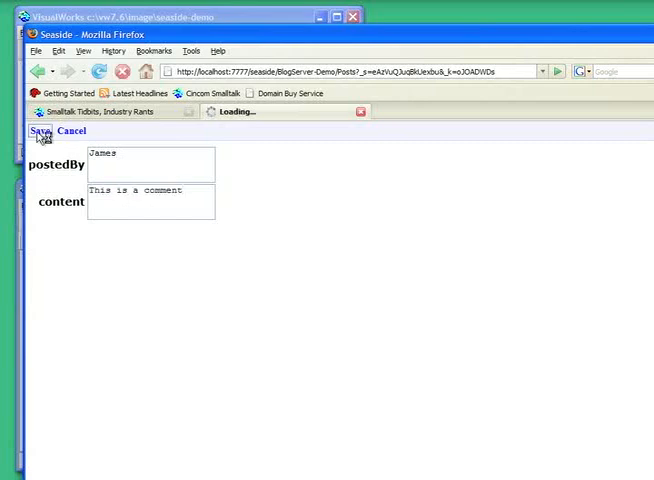
pyautogui.click(40, 132)
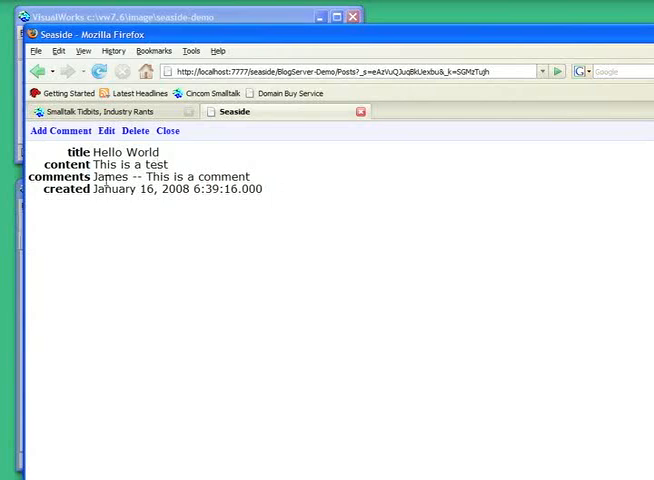
pyautogui.moveTo(160, 212)
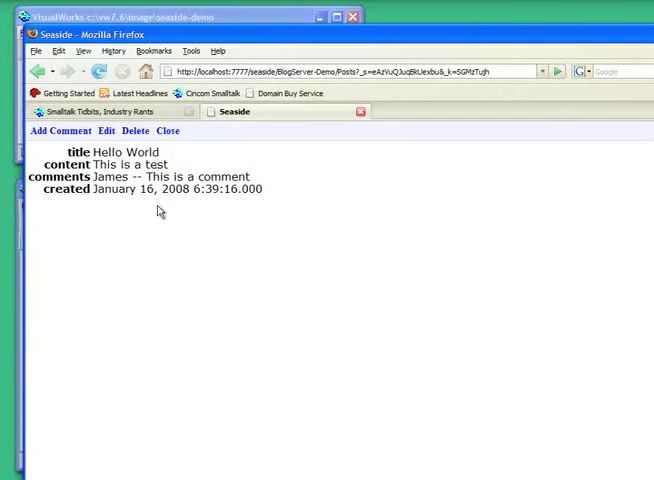